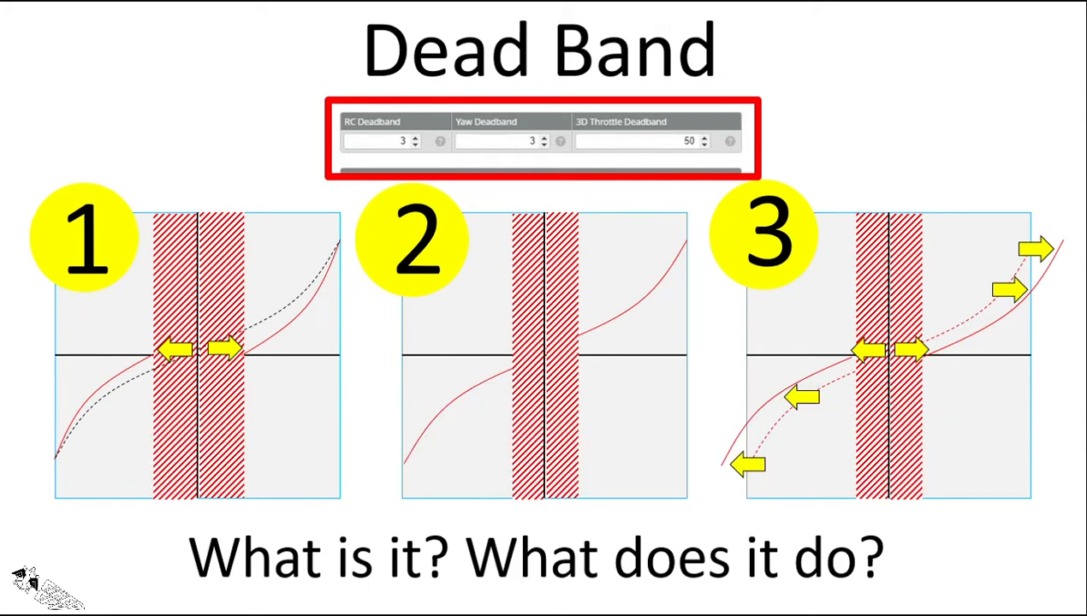
mouse_move(118, 205)
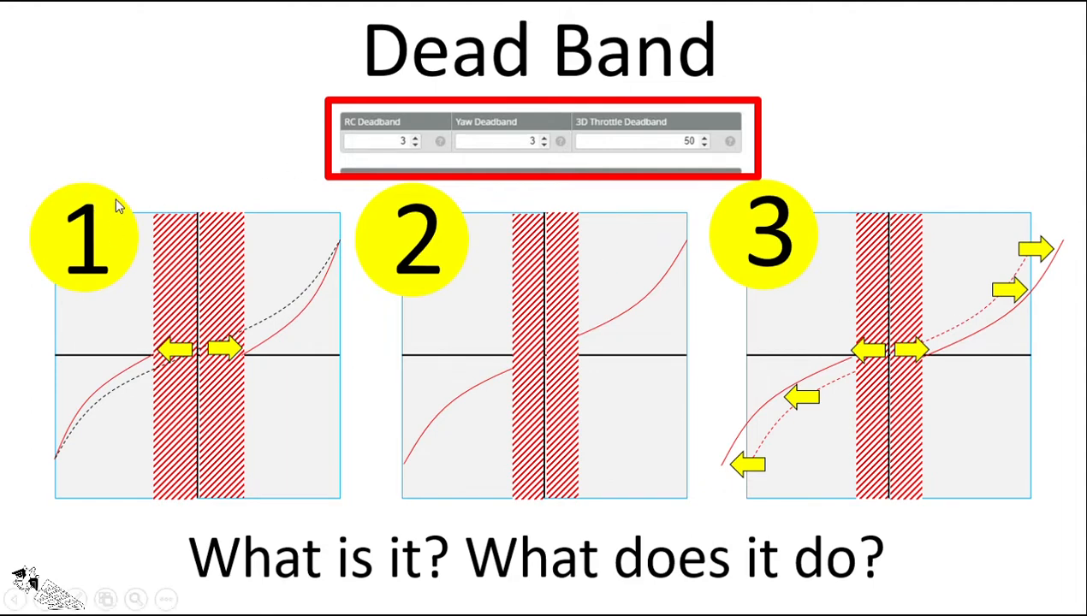
mouse_move(116, 236)
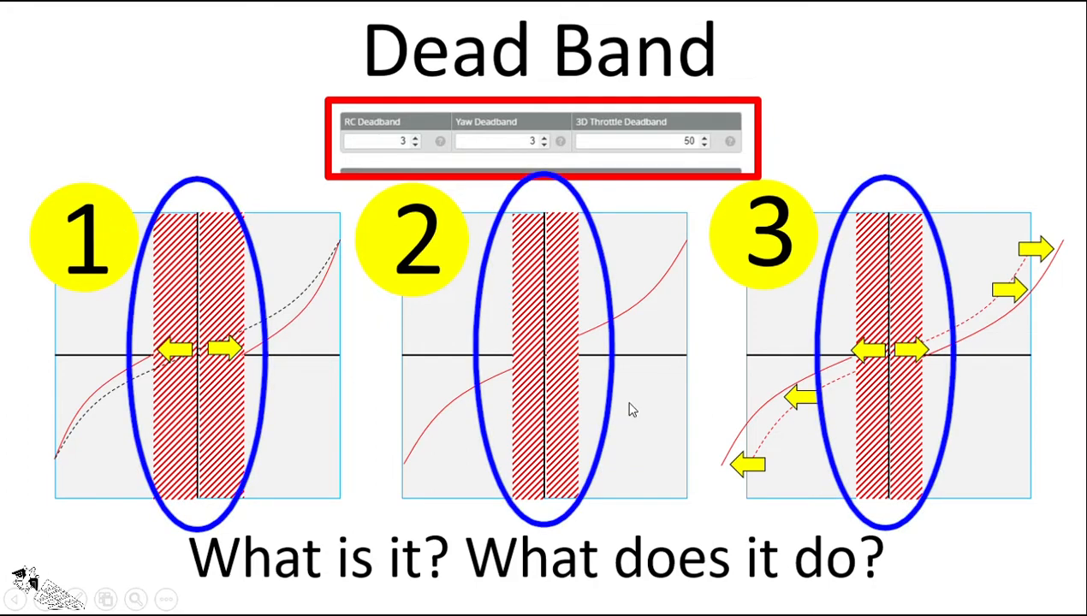
mouse_move(301, 311)
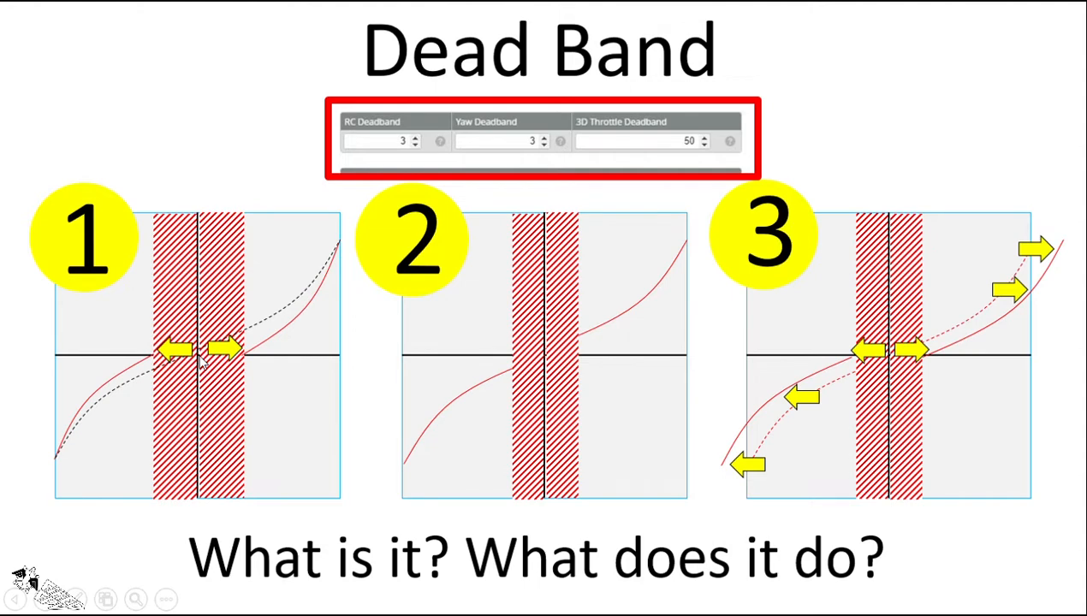
mouse_move(332, 273)
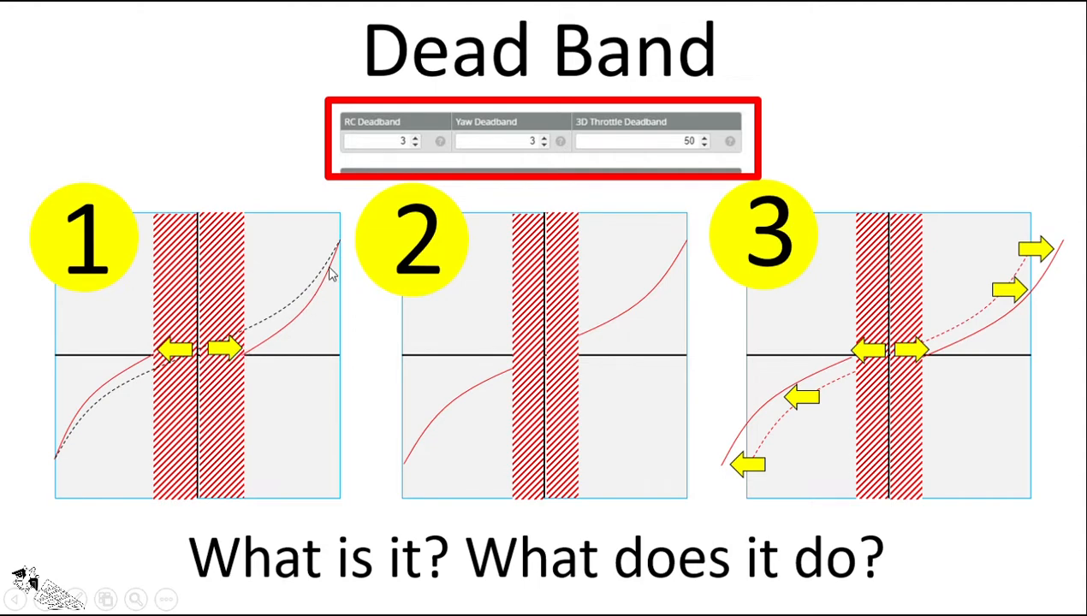
mouse_move(346, 260)
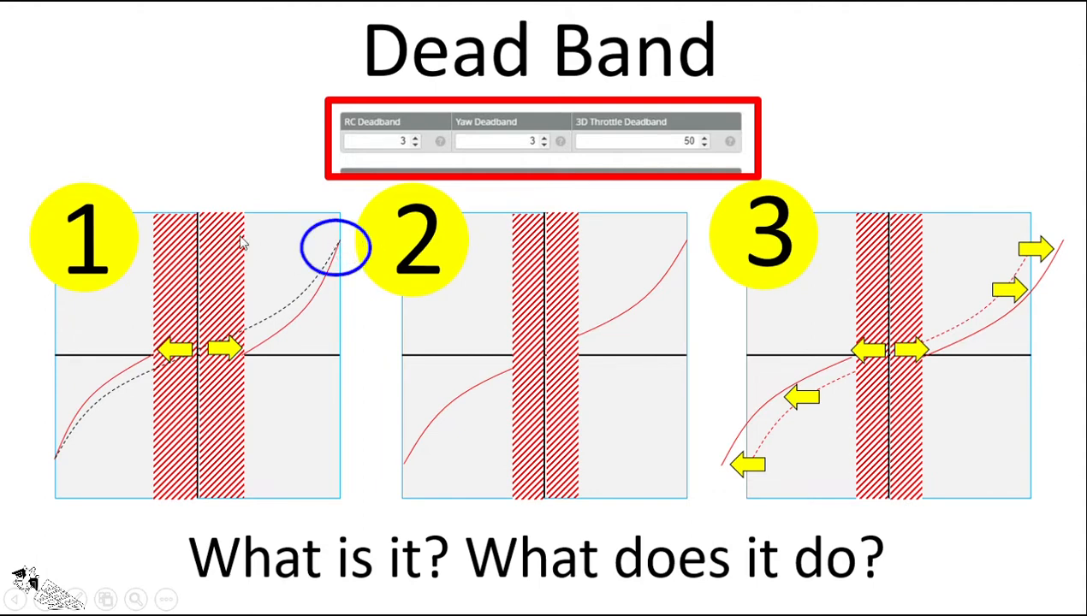
mouse_move(505, 277)
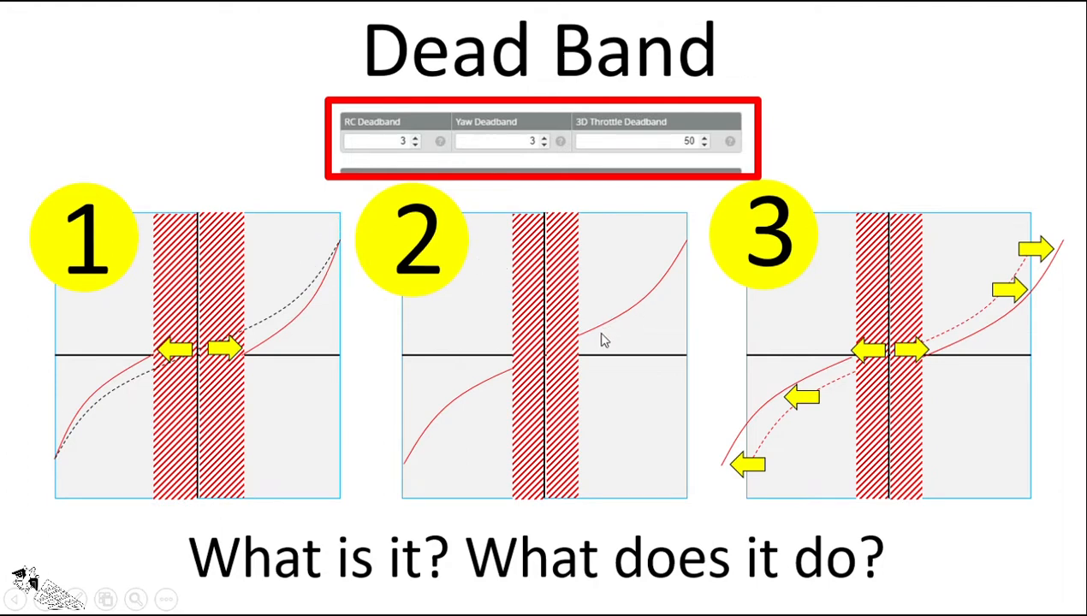
mouse_move(602, 349)
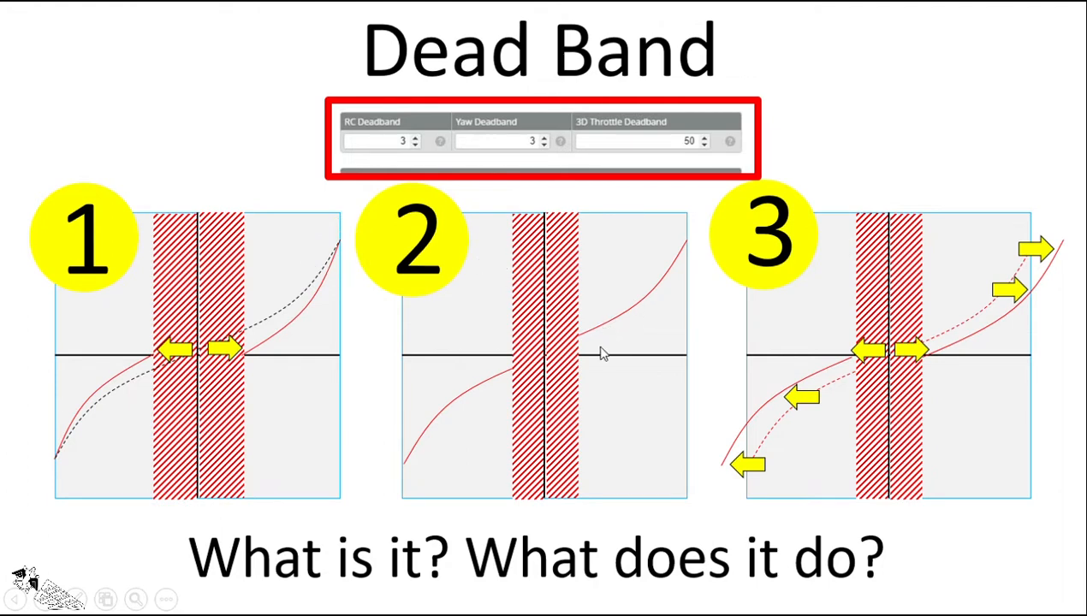
mouse_move(556, 355)
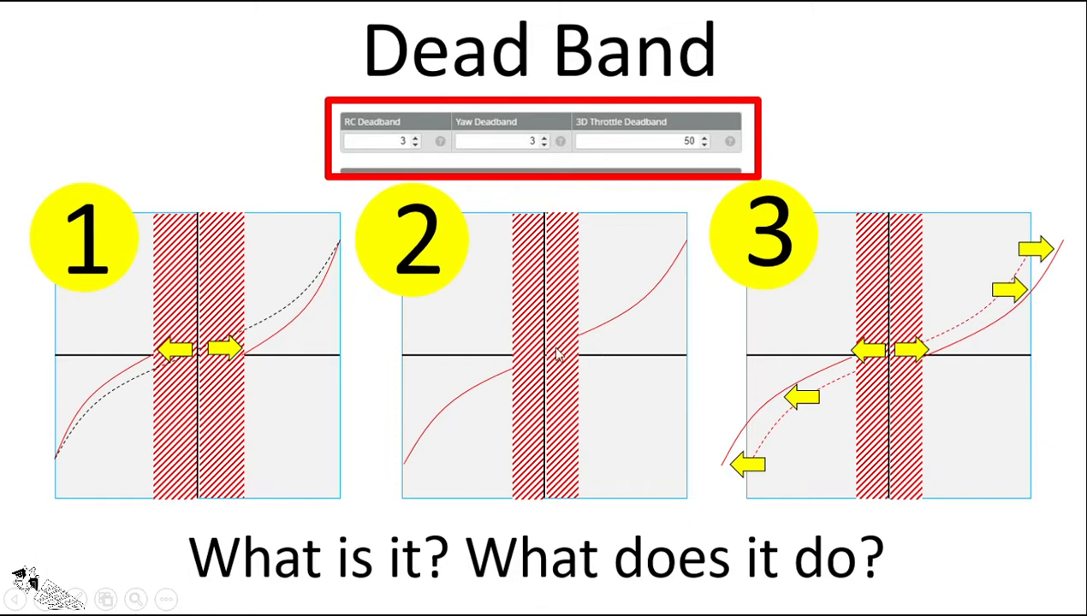
mouse_move(571, 346)
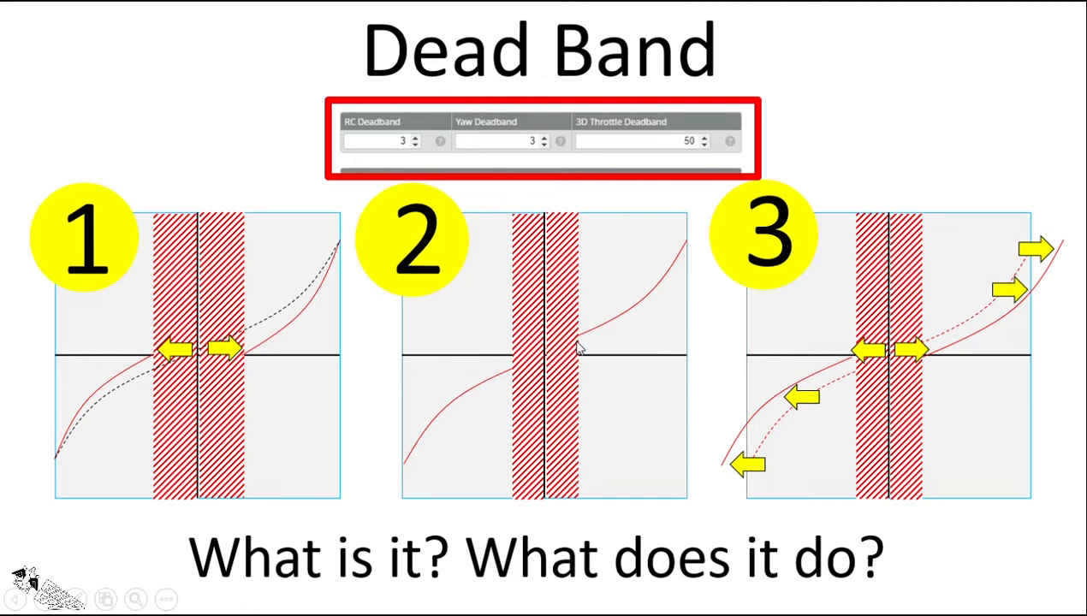
- Show the Receiver tab's RC Deadband, Yaw Deadband and 3D Throttle Deadband fields with the Preview panel
click(582, 340)
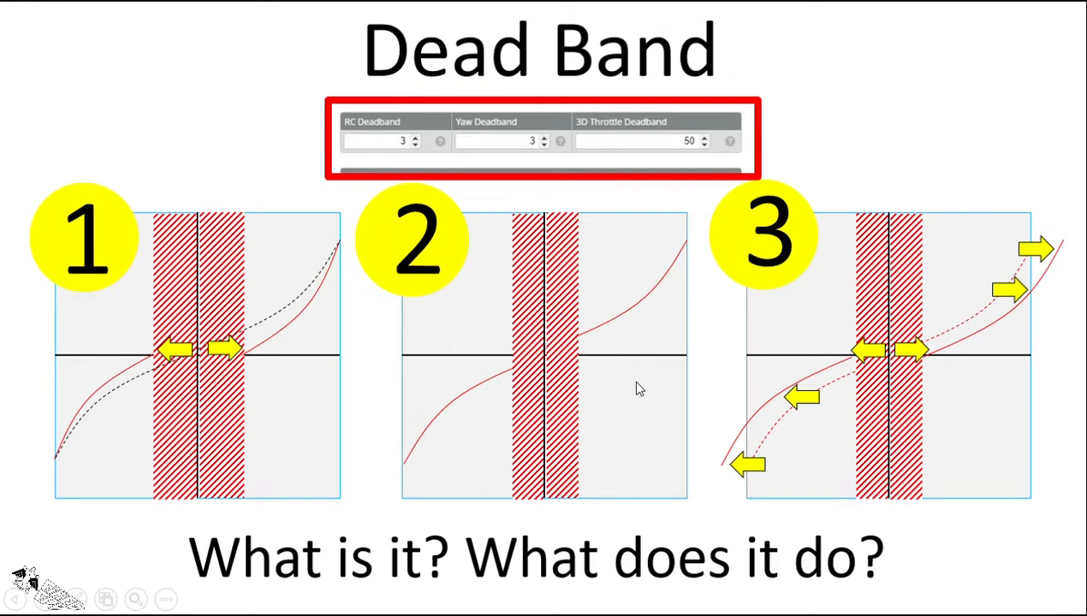
mouse_move(540, 375)
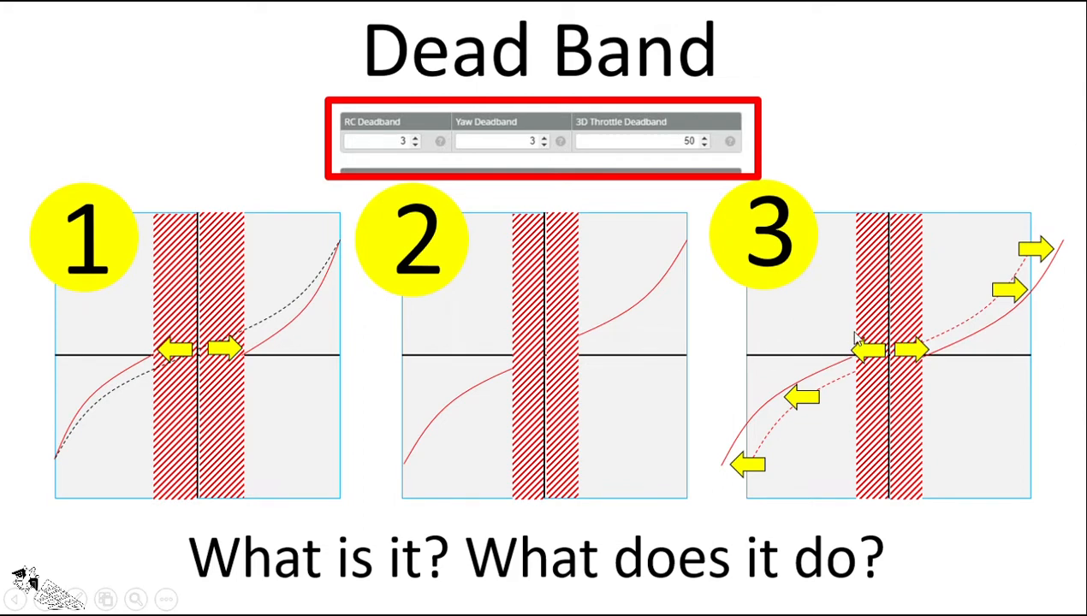
mouse_move(913, 368)
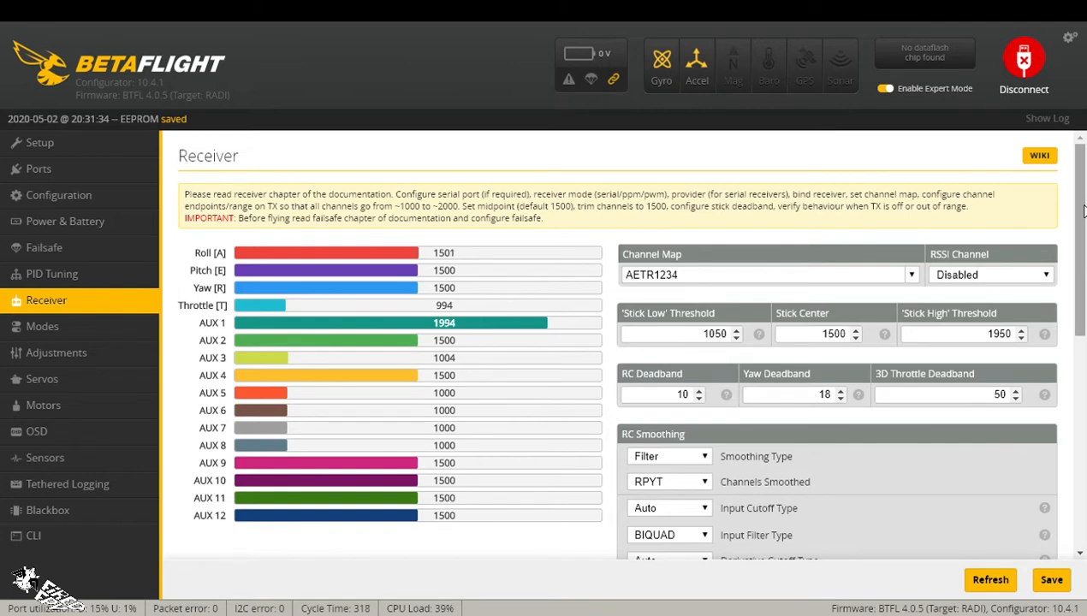
scroll(down, 3)
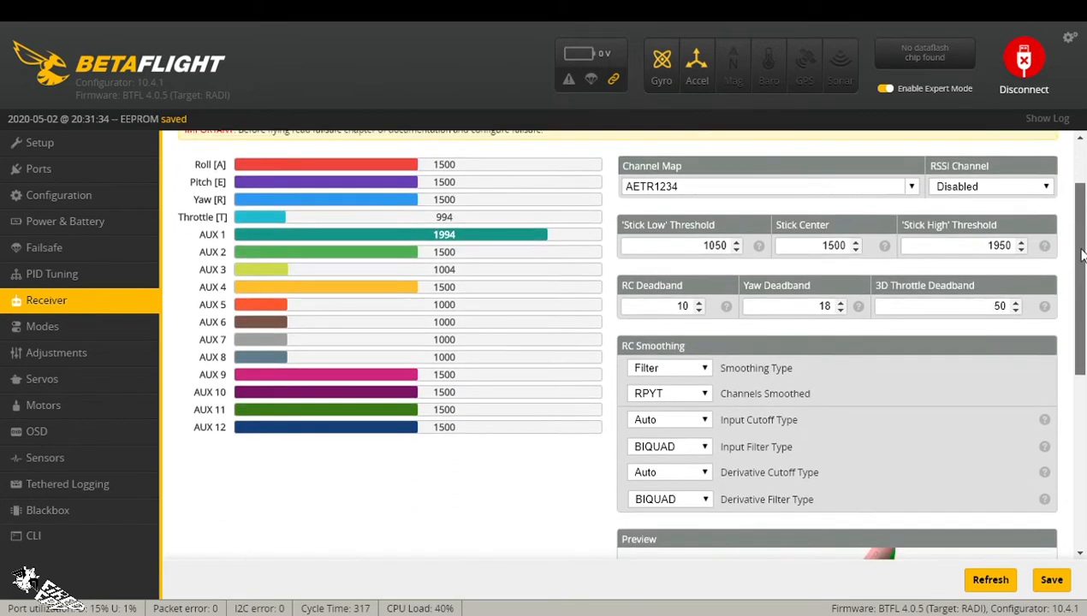
scroll(down, 3)
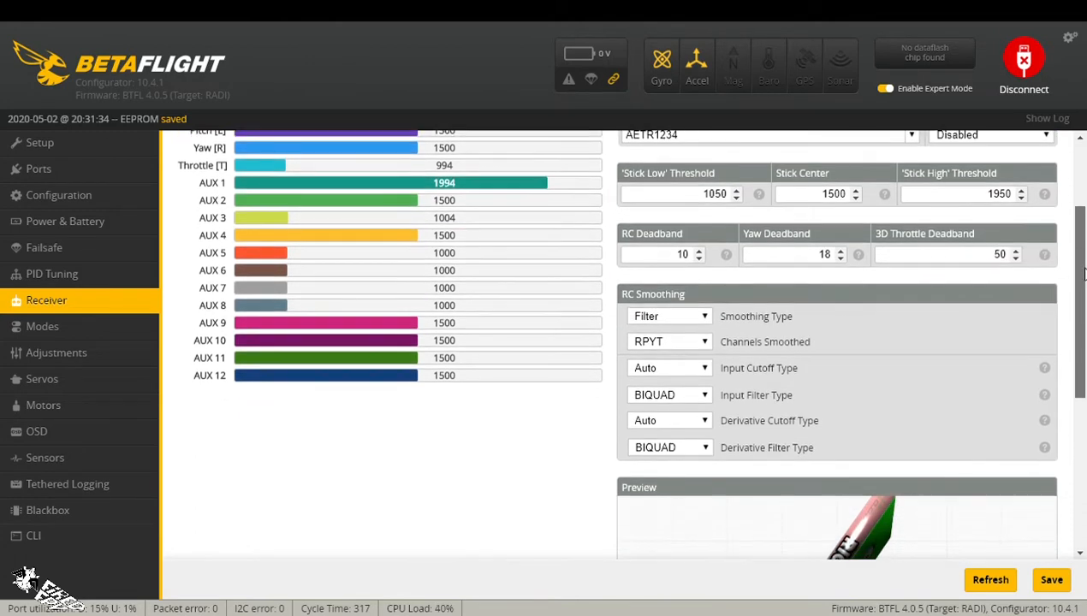
scroll(down, 3)
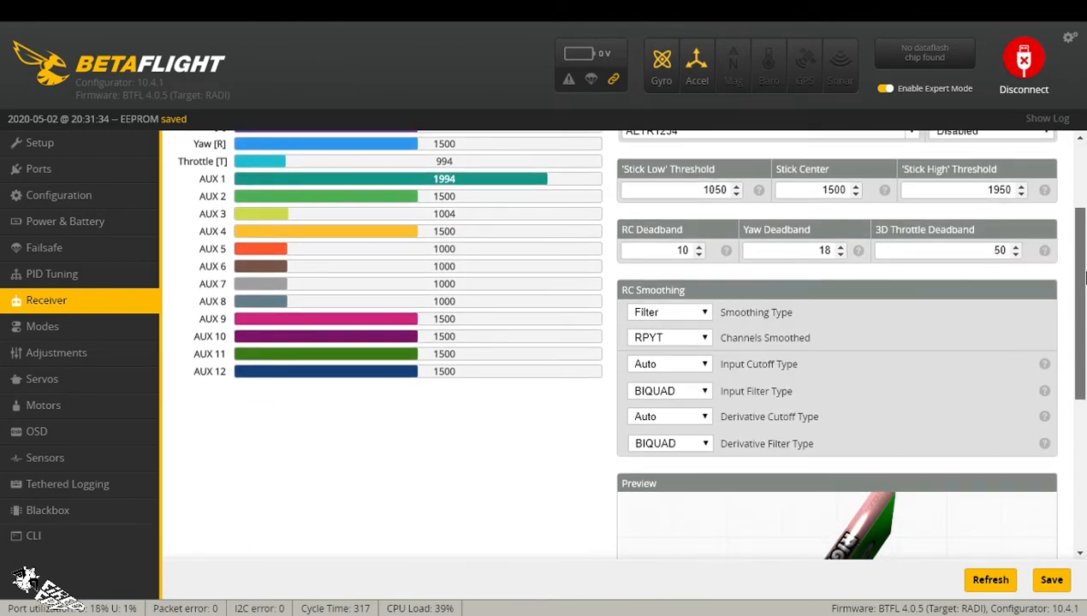
scroll(down, 3)
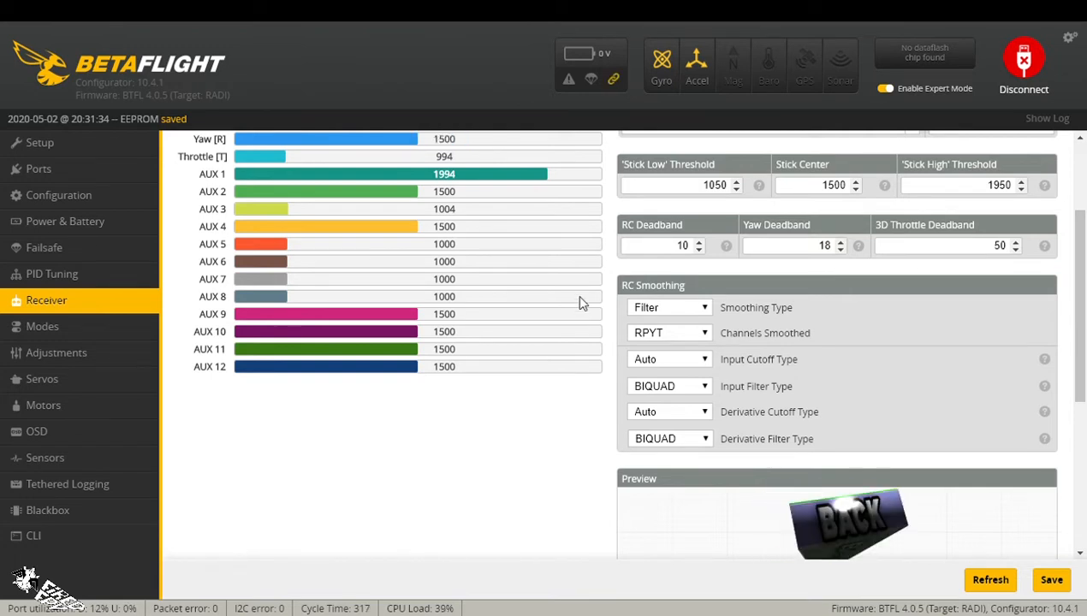
mouse_move(563, 315)
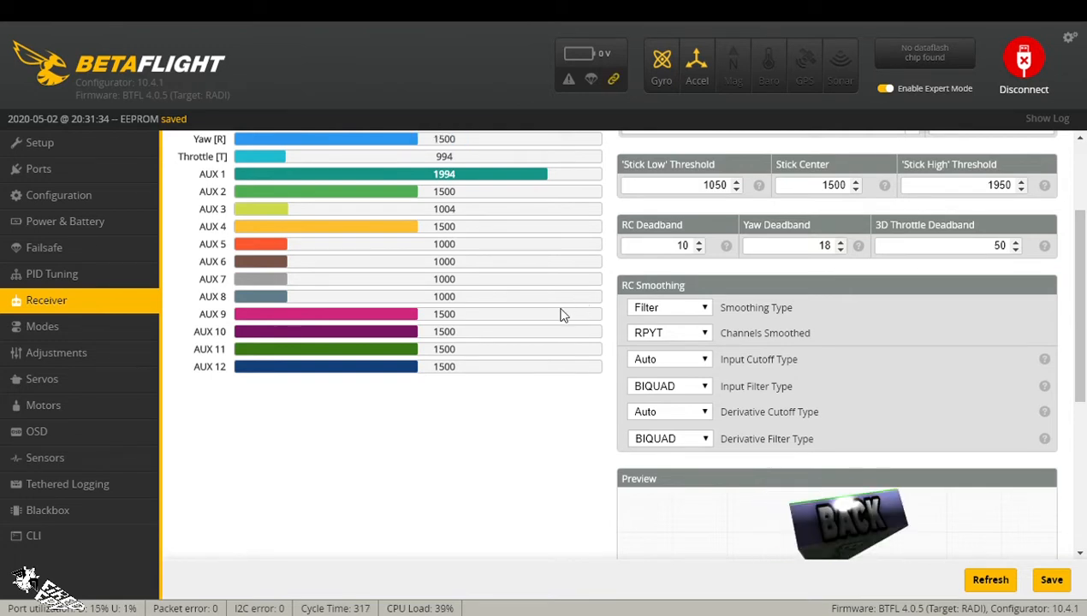
mouse_move(541, 272)
text(0)
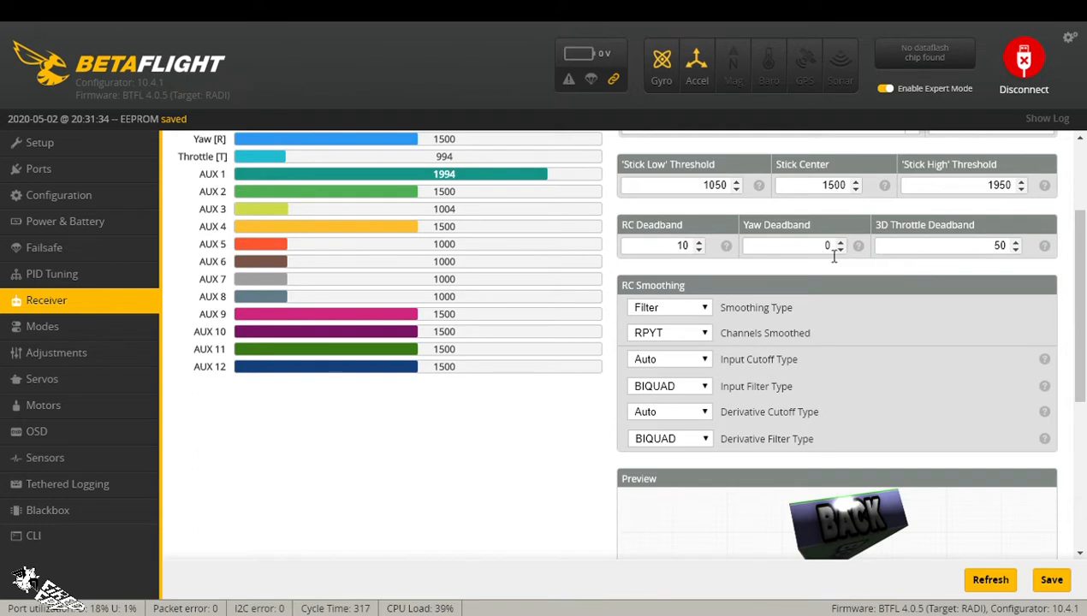
mouse_move(804, 246)
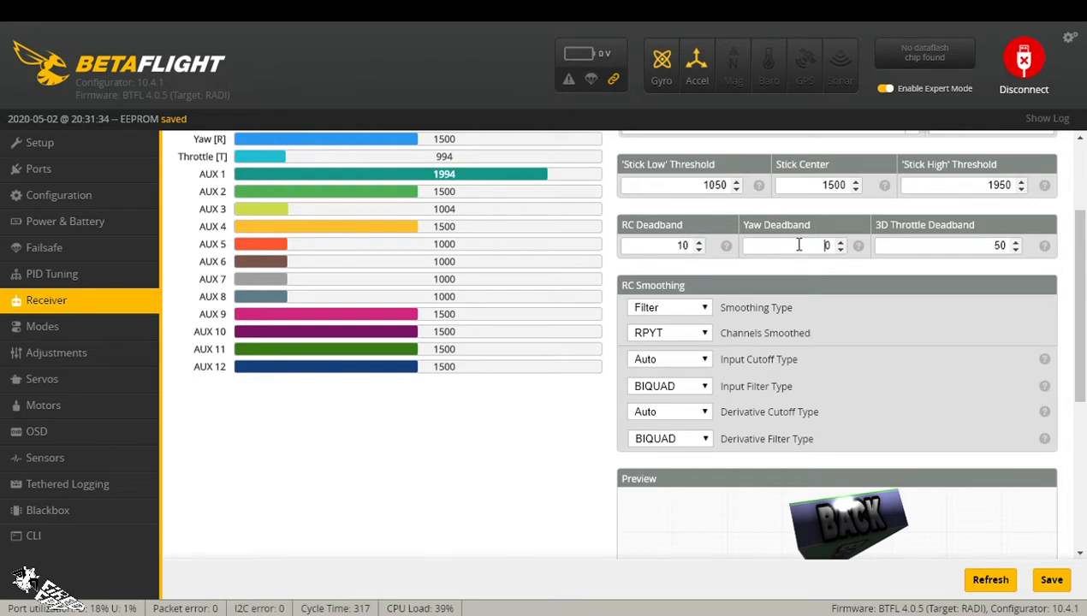
mouse_move(817, 246)
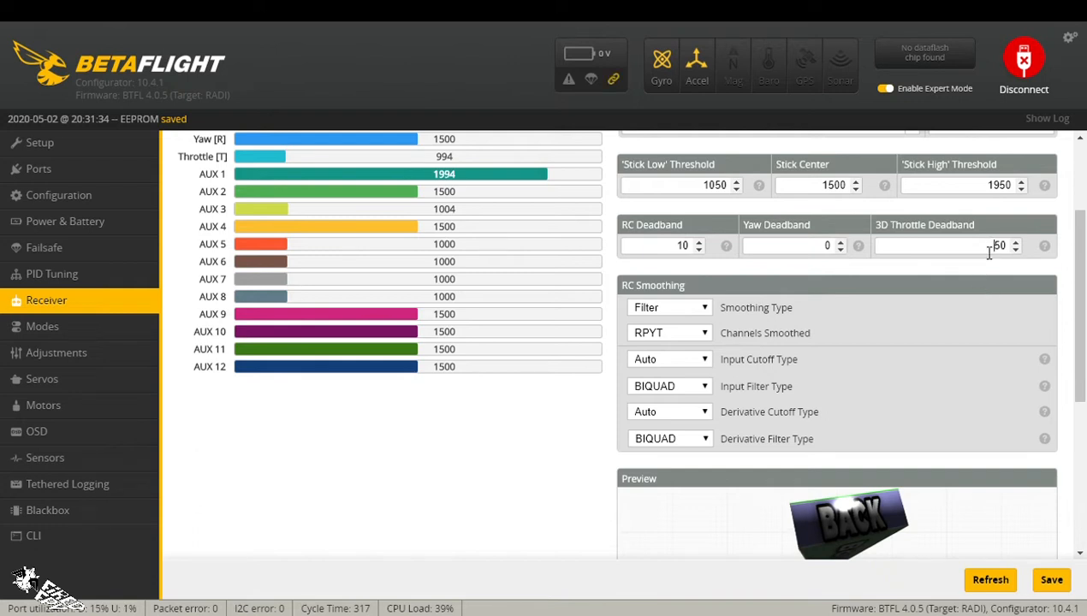
mouse_move(984, 264)
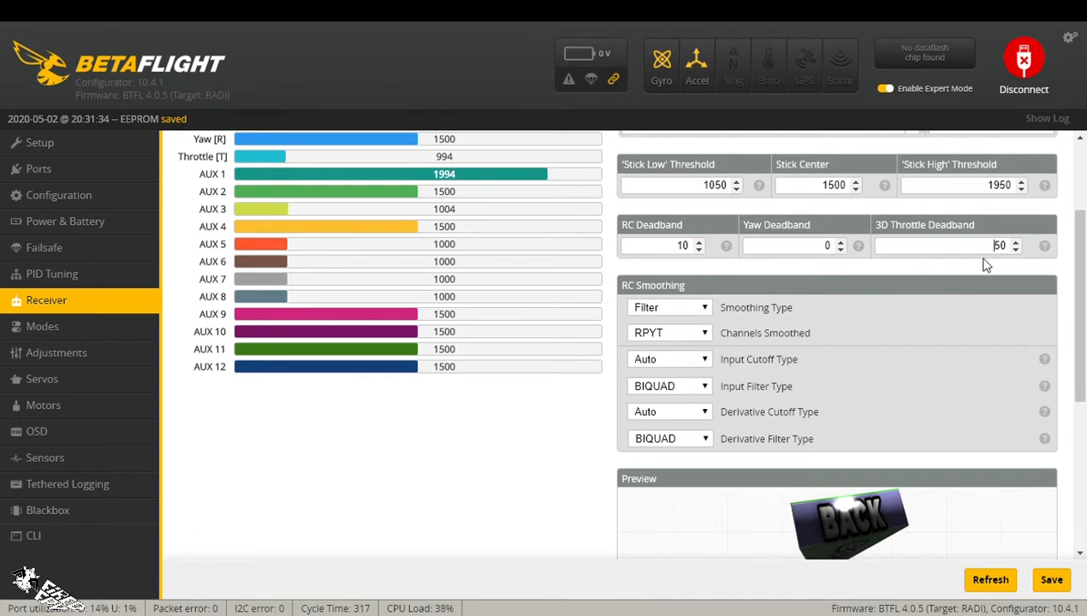
mouse_move(948, 244)
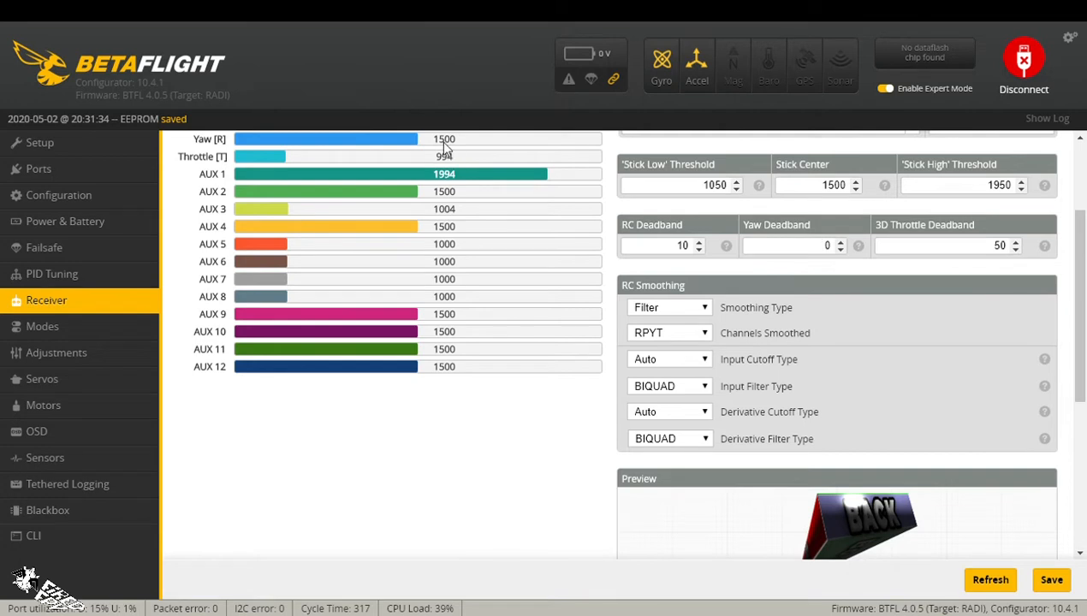
mouse_move(430, 156)
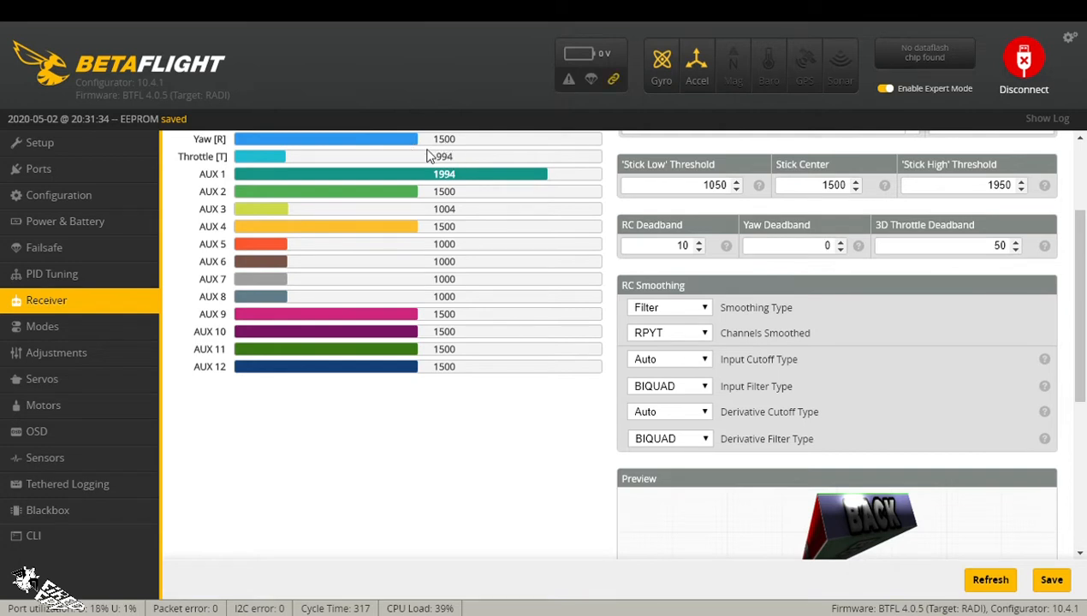
mouse_move(744, 284)
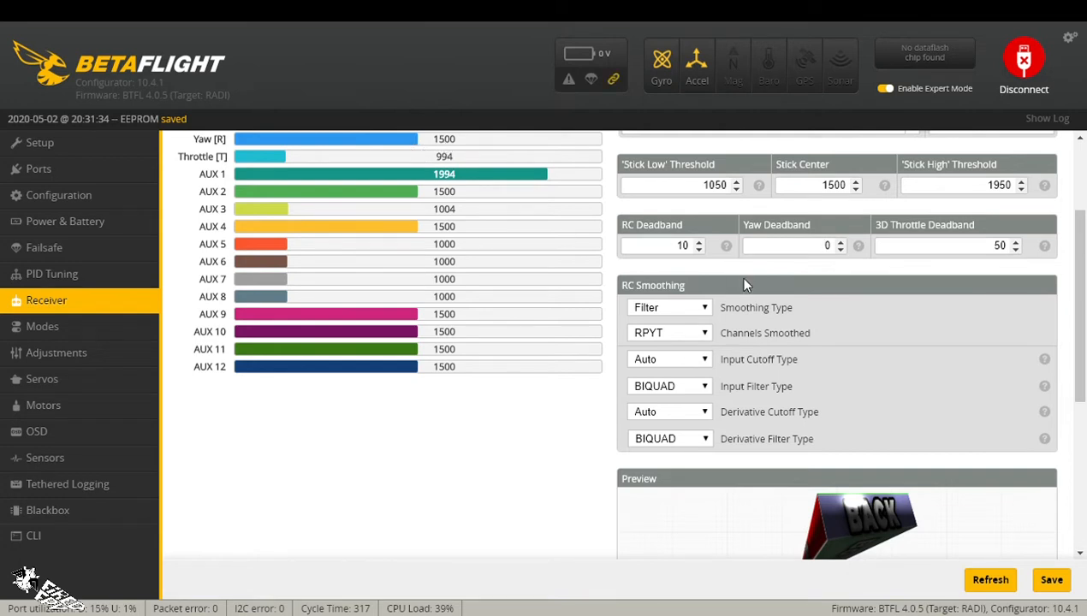
mouse_move(802, 261)
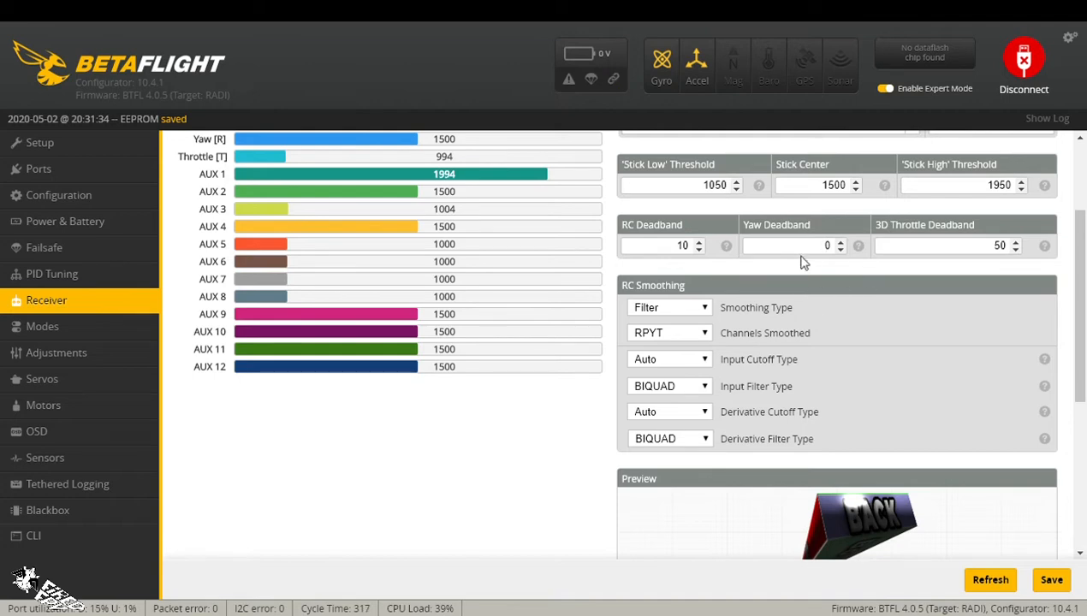
mouse_move(858, 247)
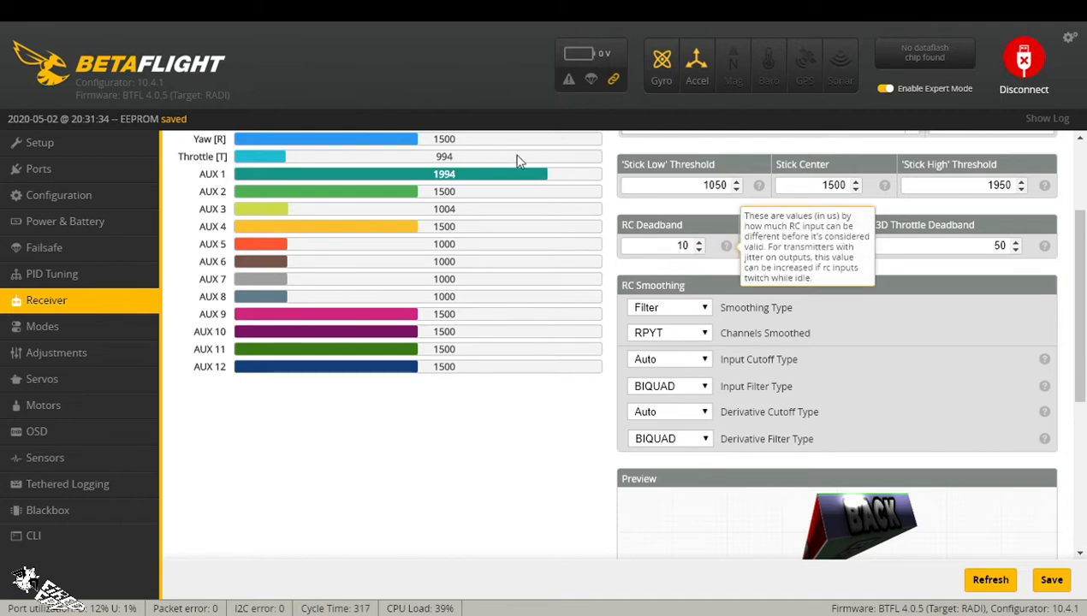
mouse_move(438, 161)
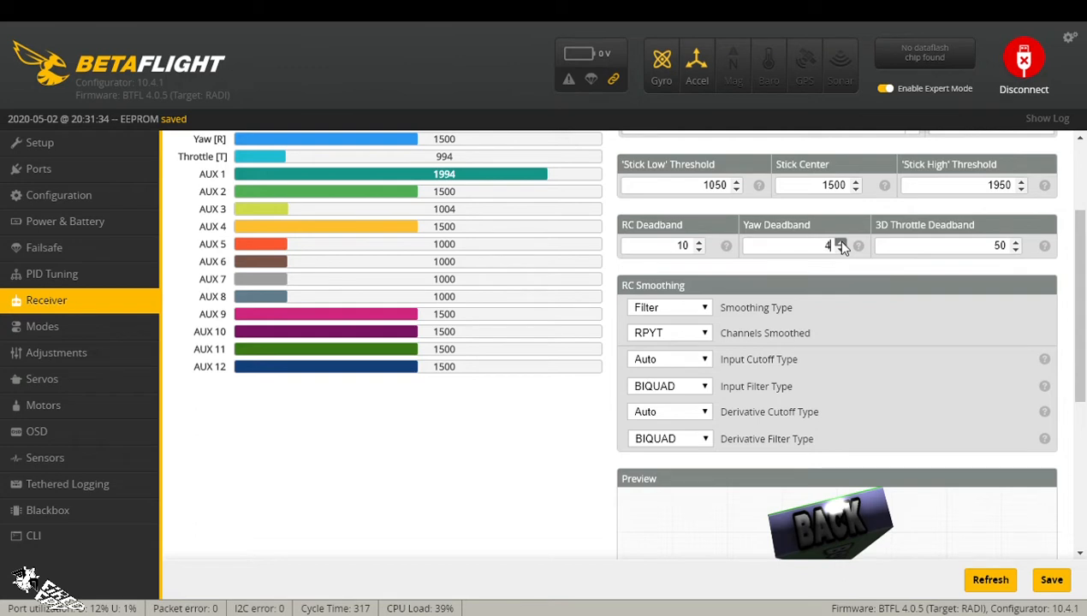
- Set Yaw Deadband to 100 so the yaw channel reads about 1560 when nudged
click(841, 242)
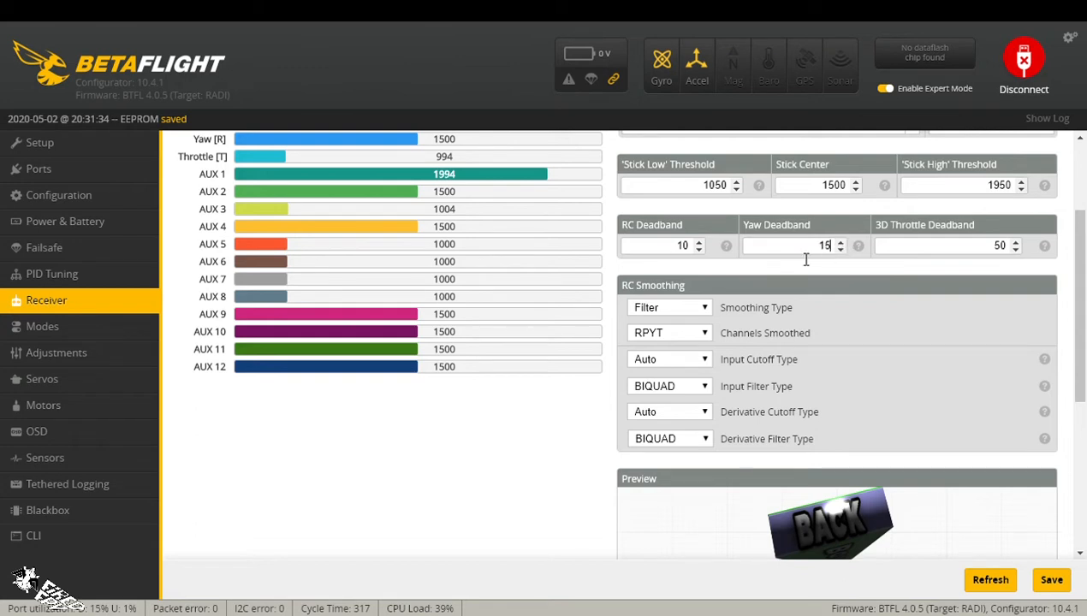
text(100)
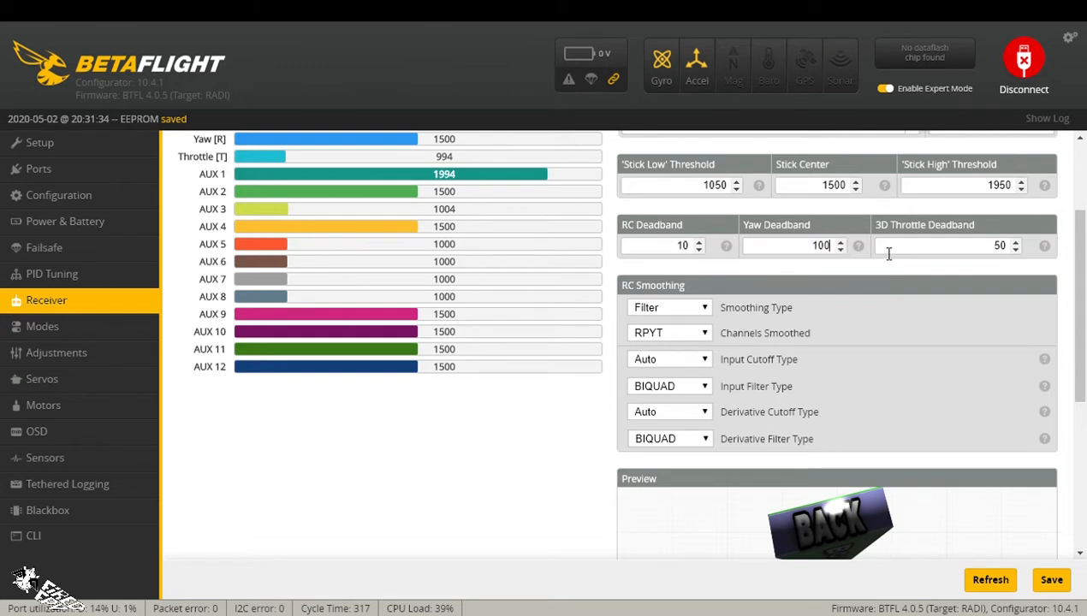
click(839, 250)
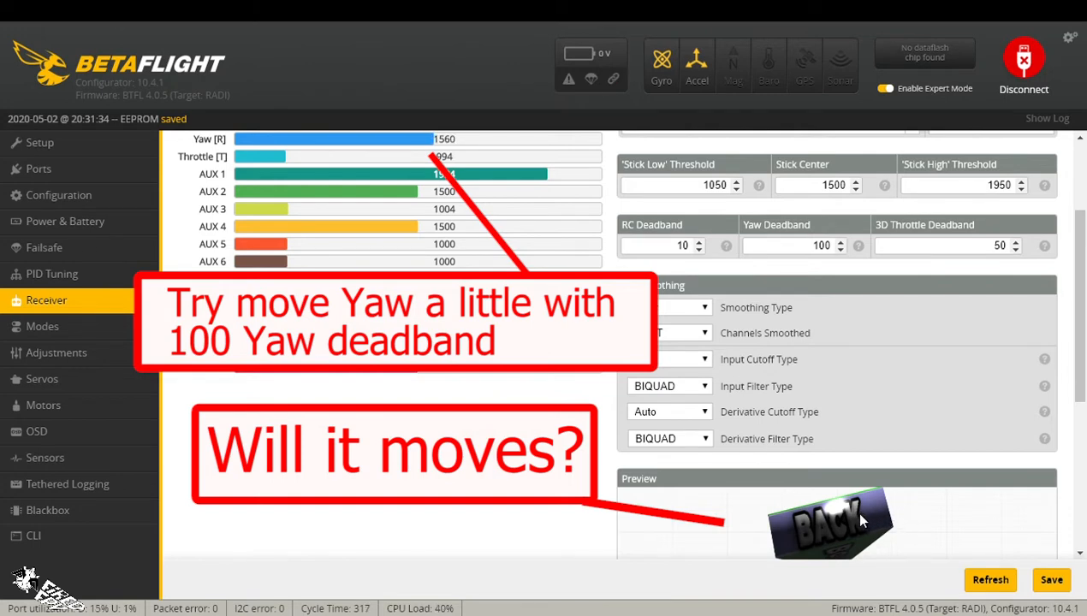
mouse_move(811, 444)
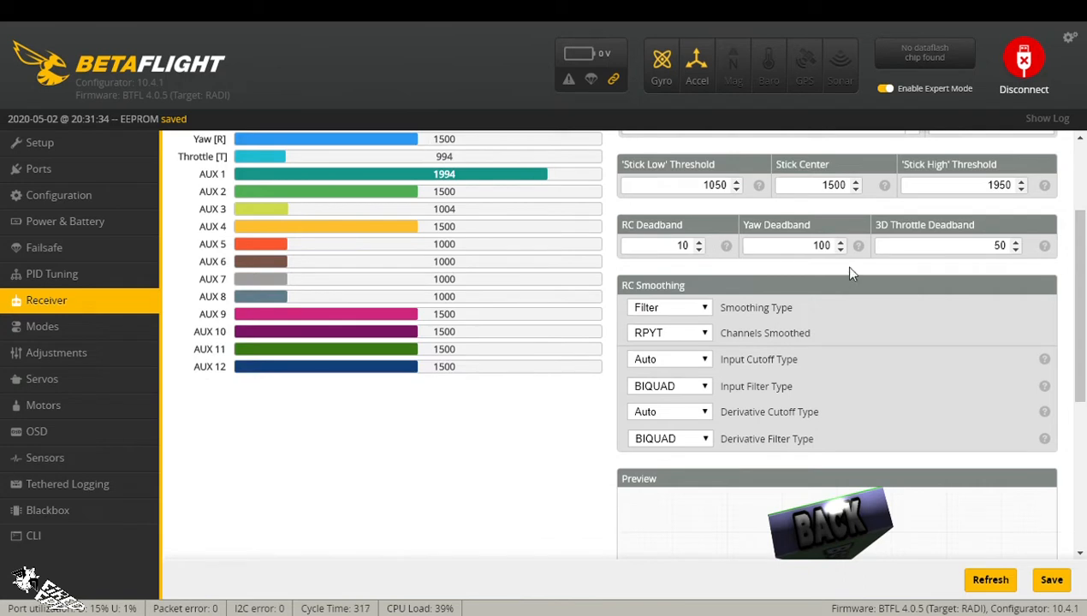
mouse_move(841, 278)
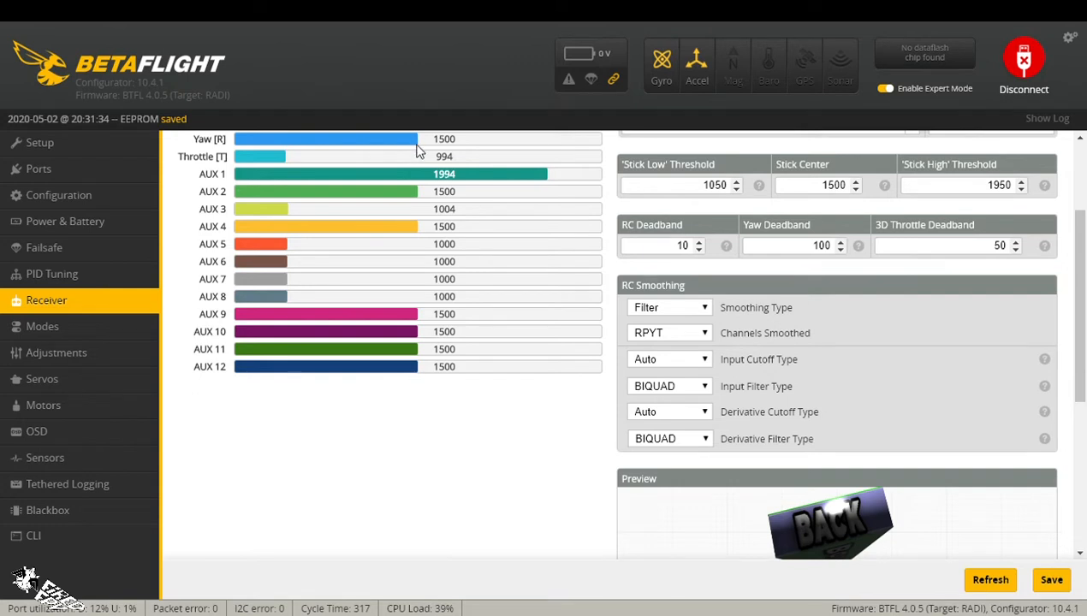
mouse_move(434, 151)
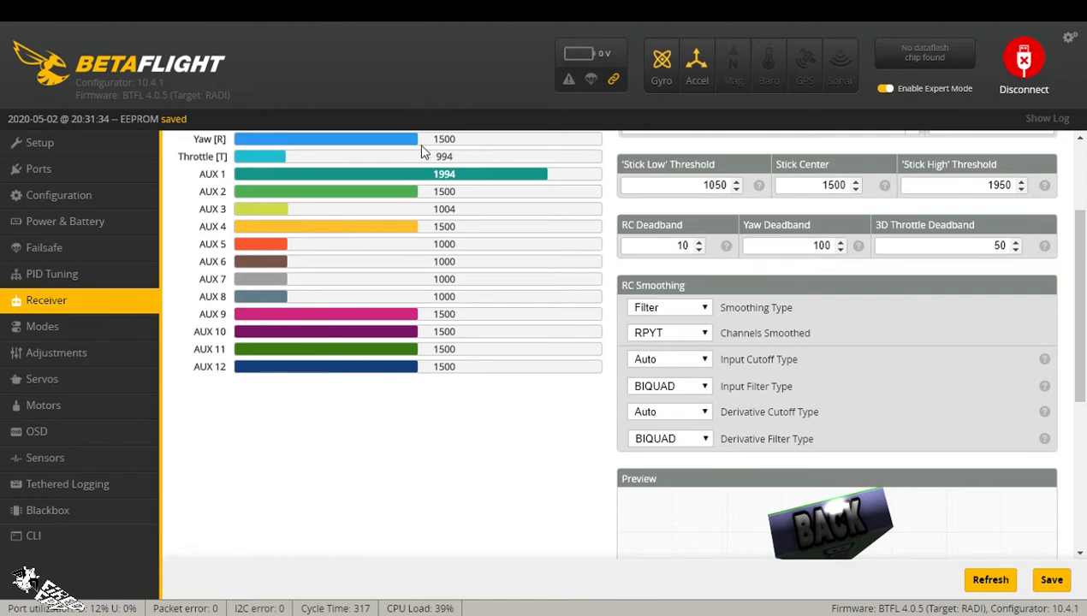
mouse_move(859, 459)
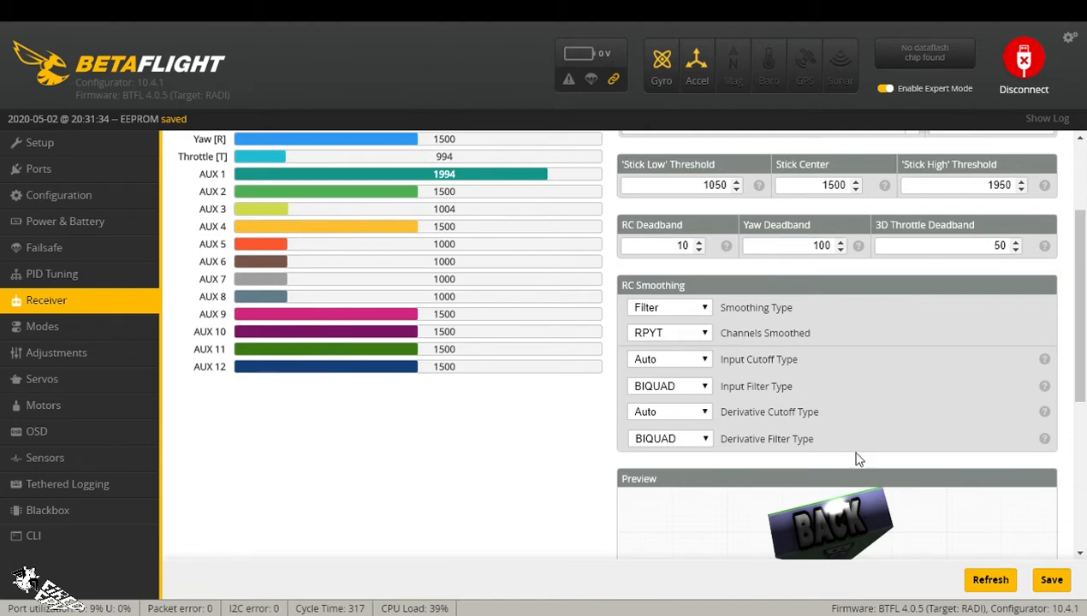
mouse_move(837, 532)
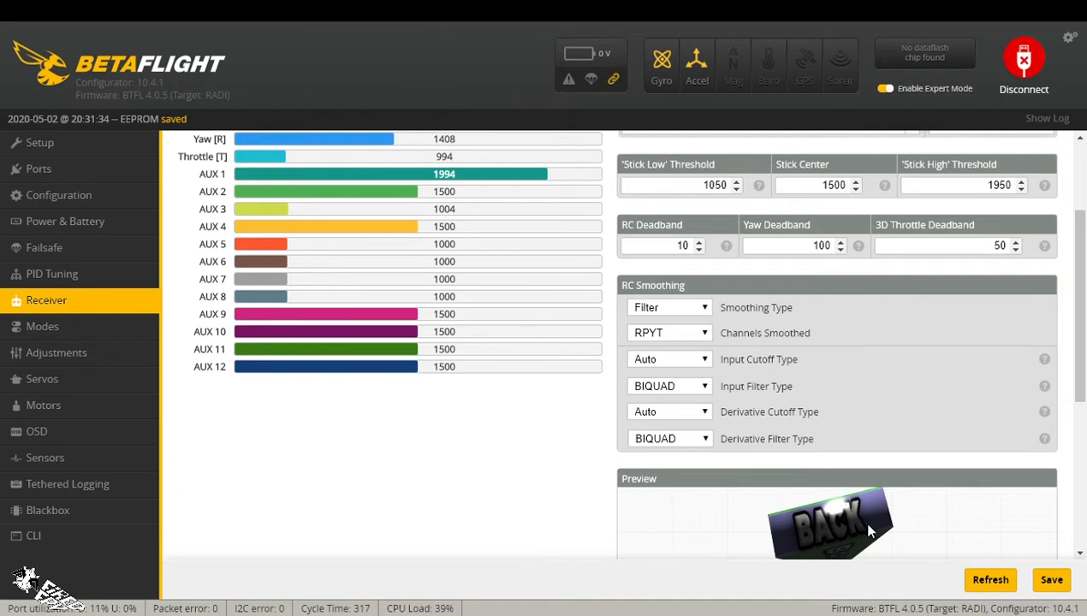
mouse_move(507, 154)
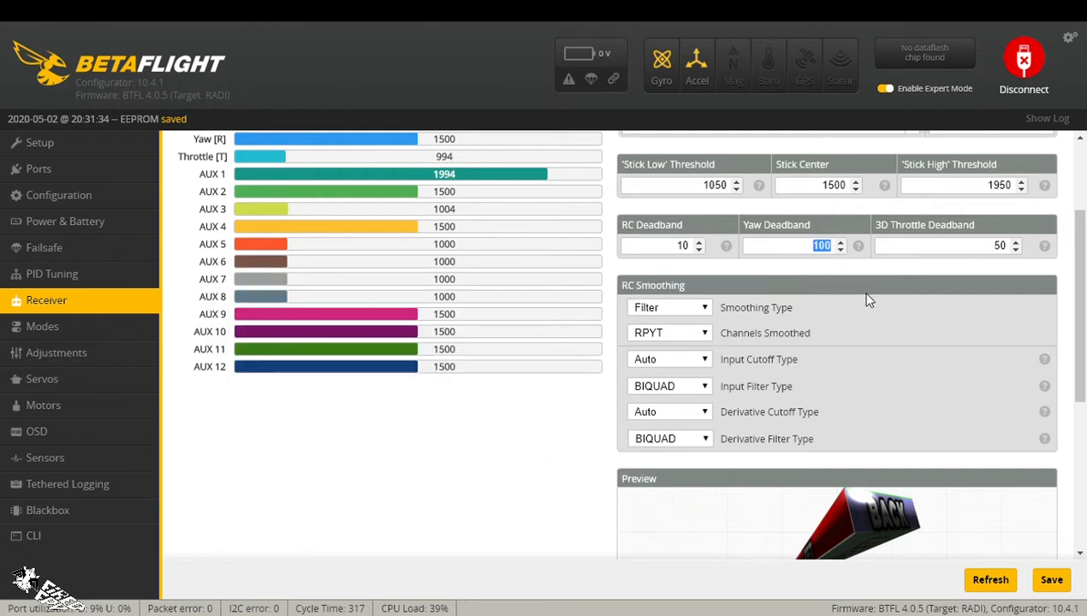
- Enter 0 for Yaw Deadband and switch to PID Tuning
text(0)
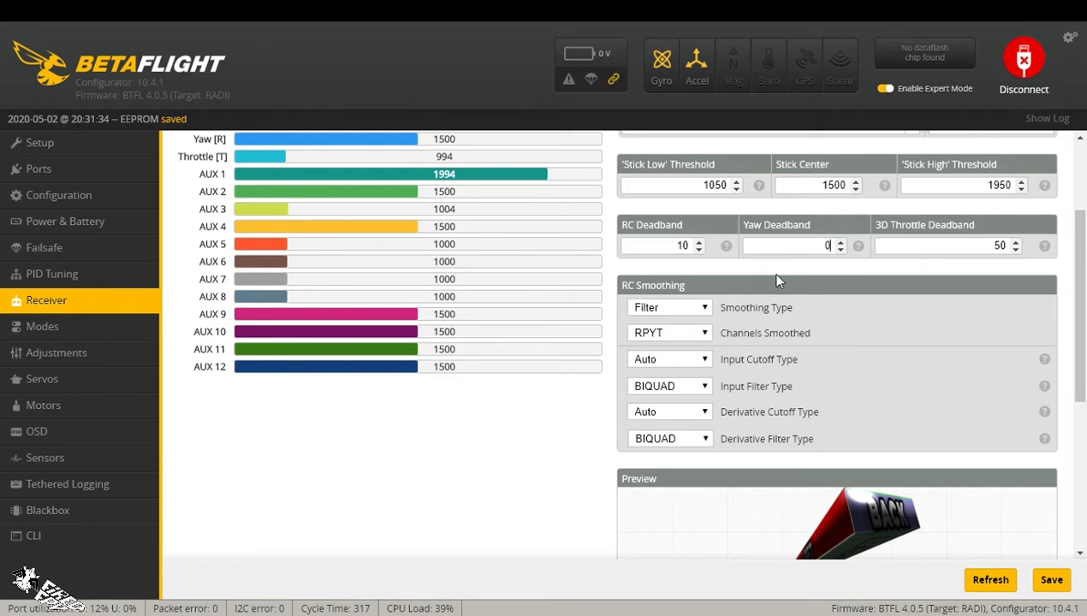
mouse_move(1051, 578)
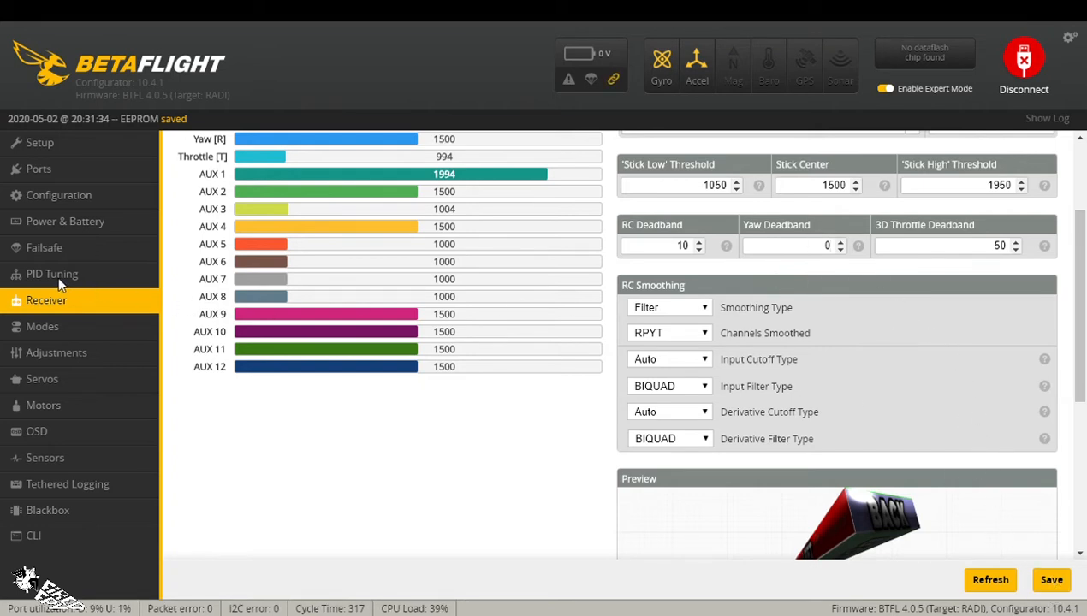
click(51, 274)
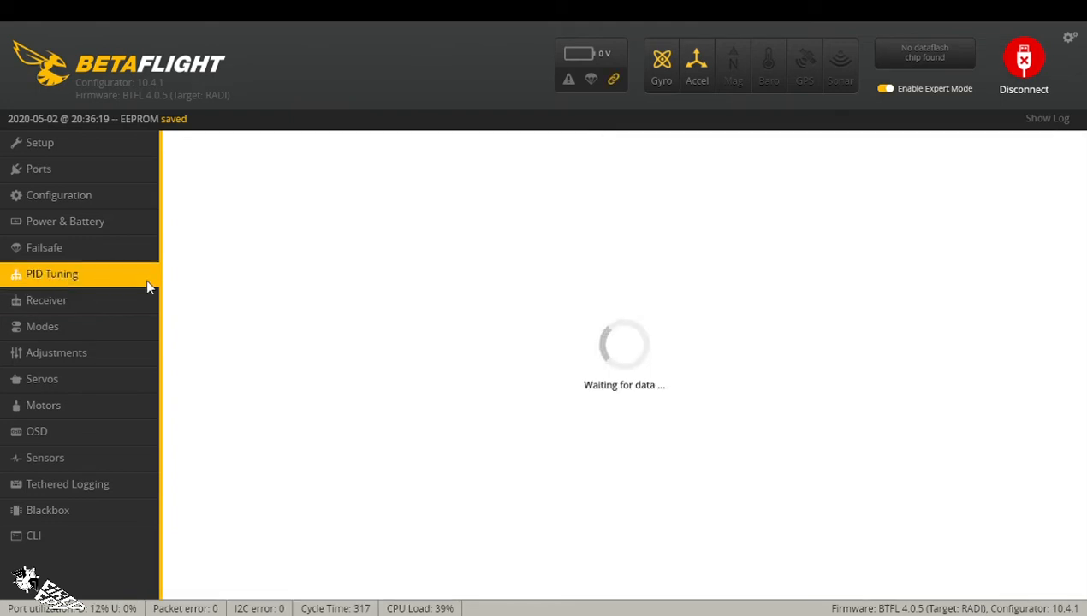
- Check the Rates graph showing 754 deg/s max yaw, then return to the Receiver tab
click(51, 274)
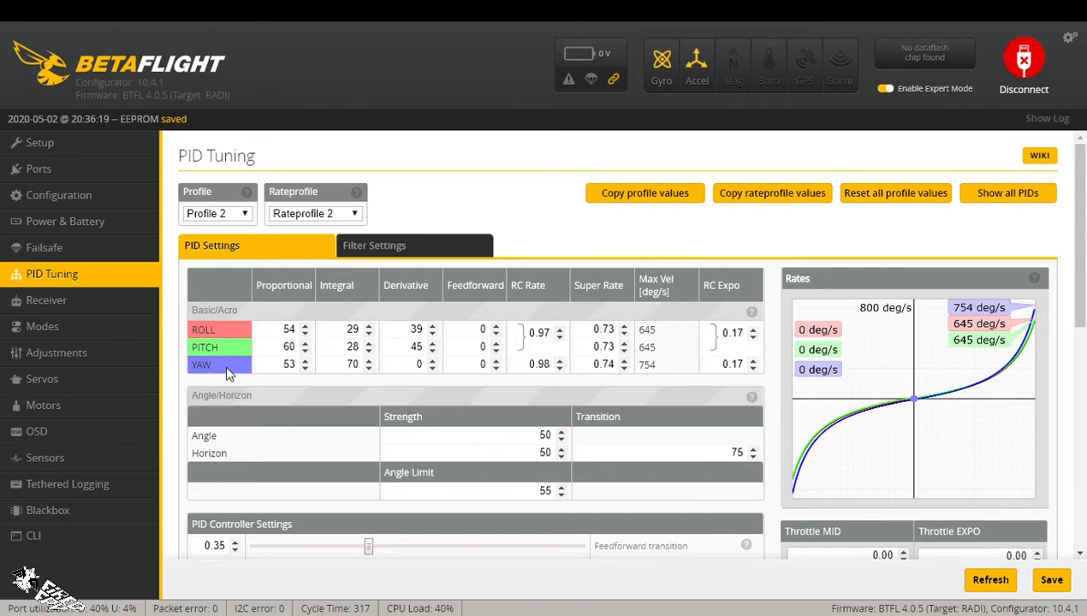
mouse_move(938, 400)
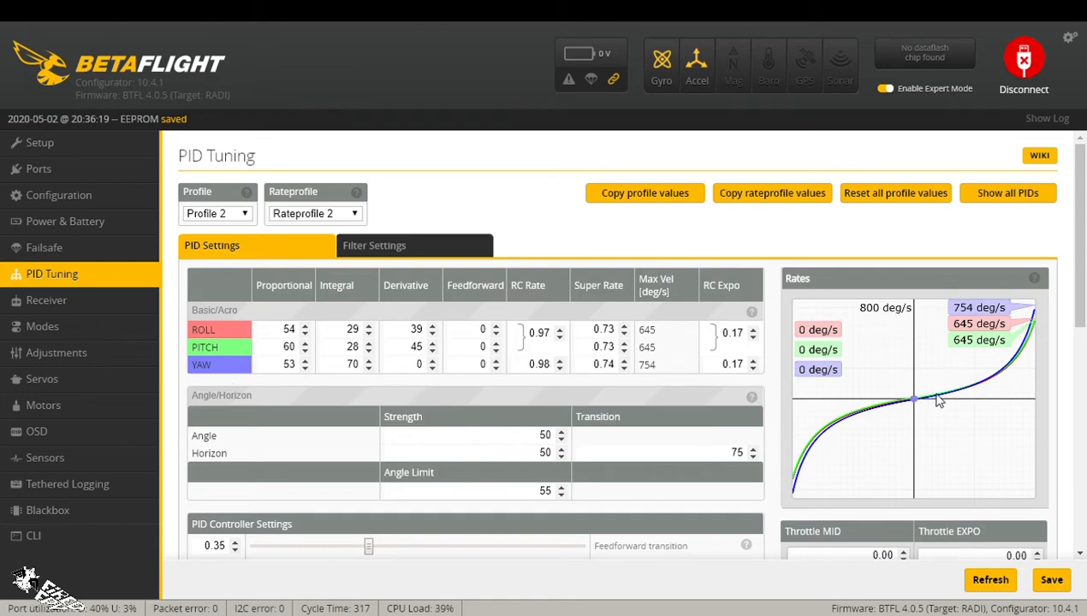
mouse_move(1042, 315)
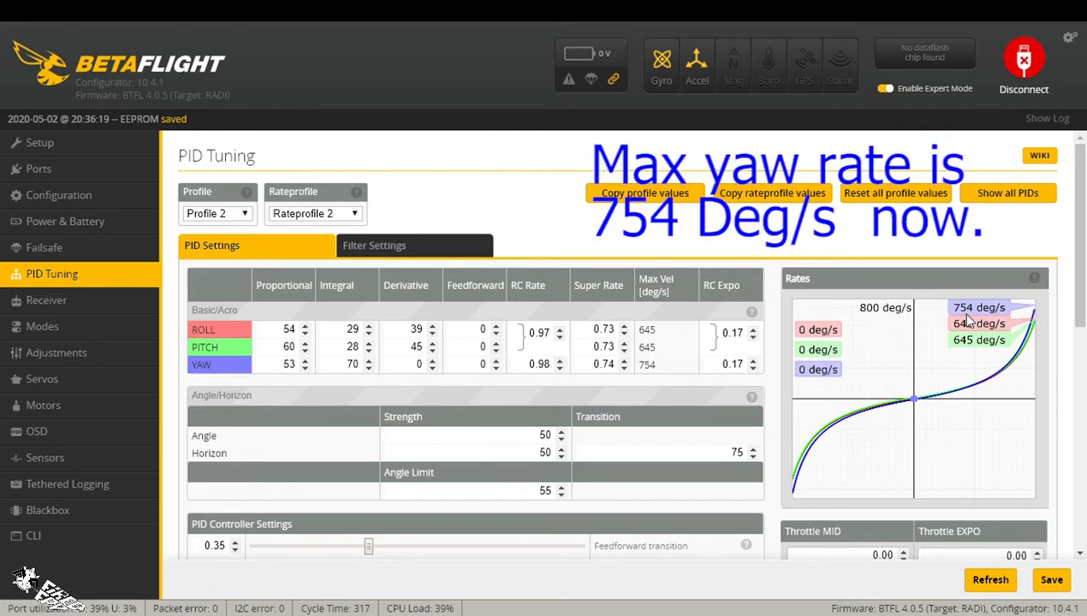
mouse_move(982, 320)
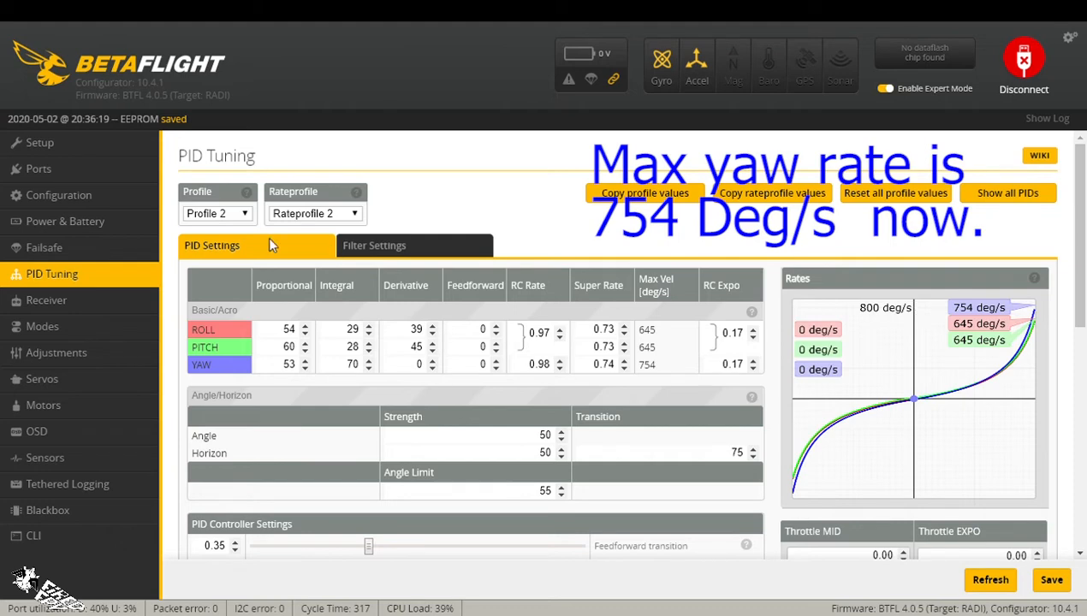
click(46, 301)
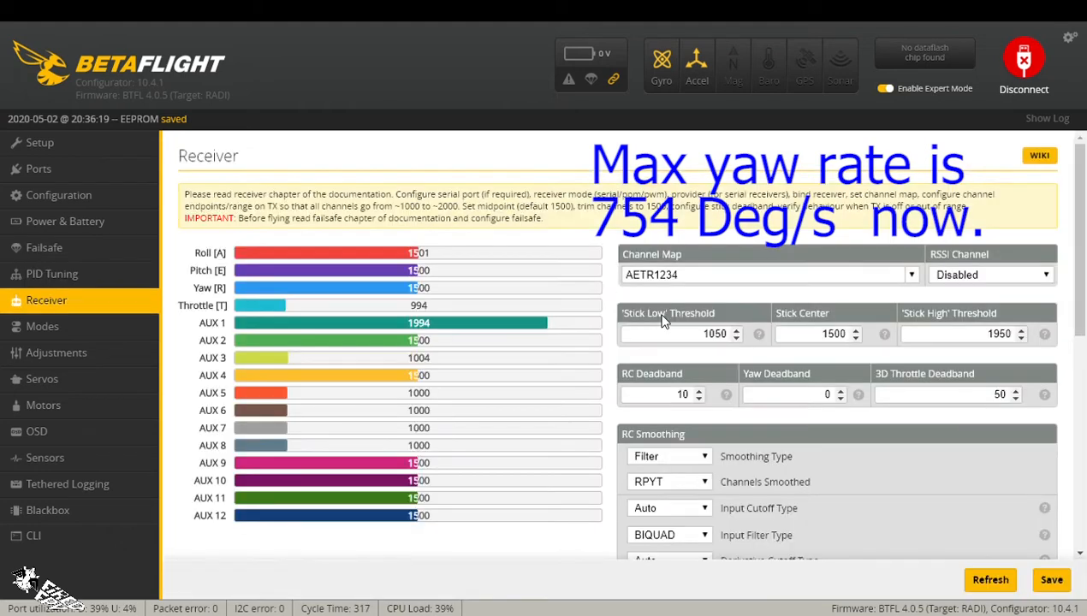
- Restore Yaw Deadband to 100 and reopen PID Tuning, where max yaw reads 315 deg/s
click(790, 394)
text(100)
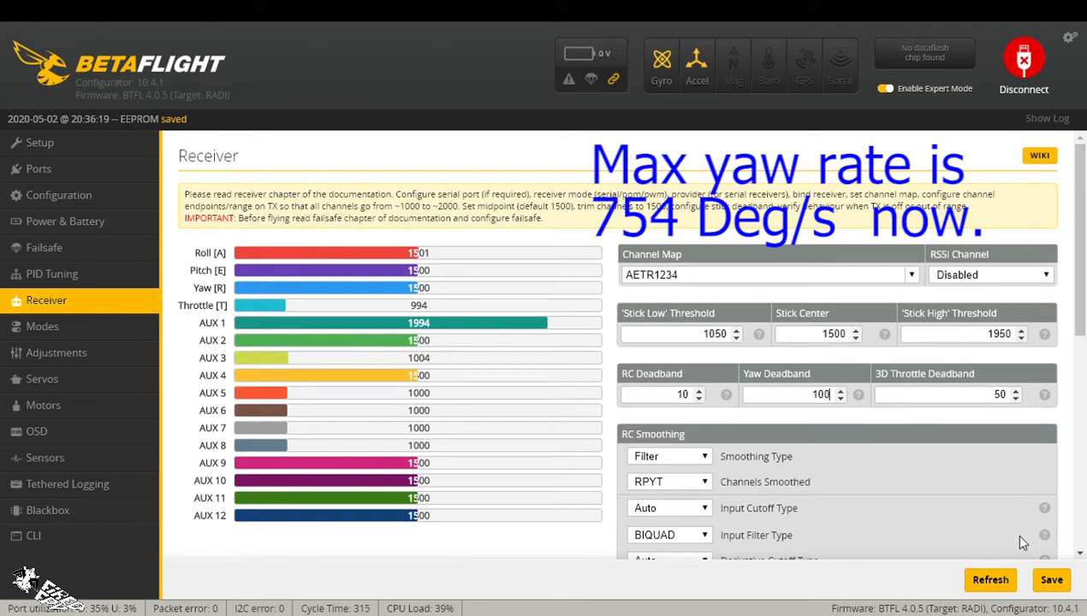
mouse_move(51, 274)
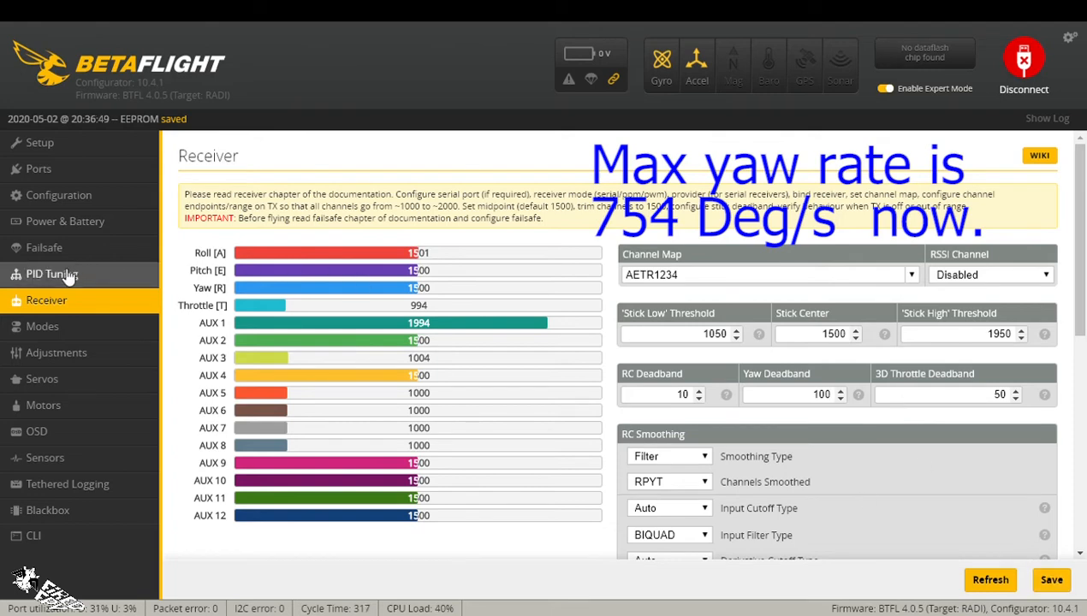
click(51, 274)
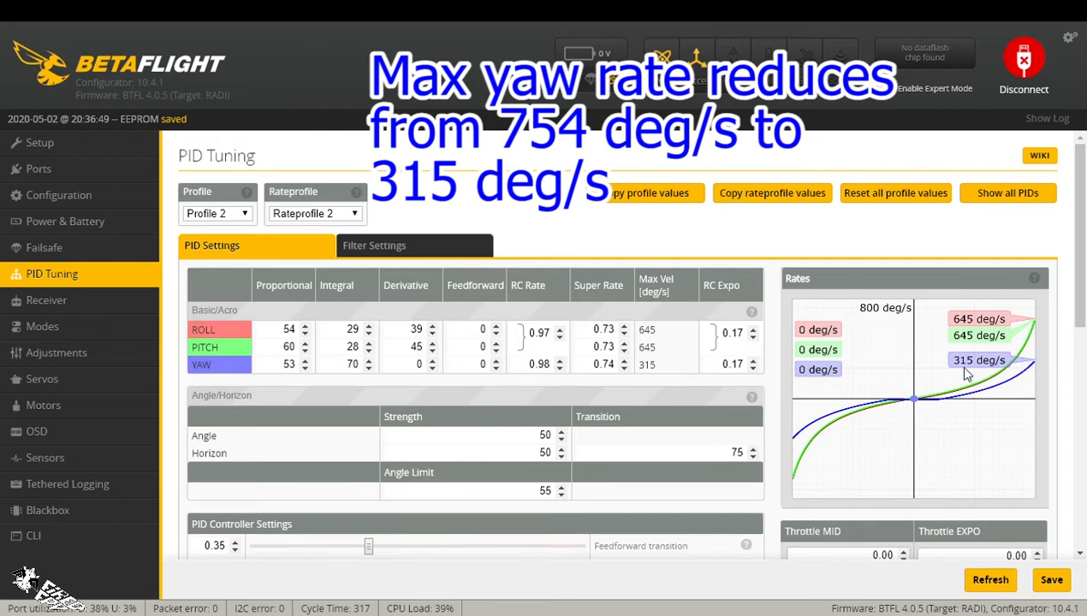
mouse_move(983, 390)
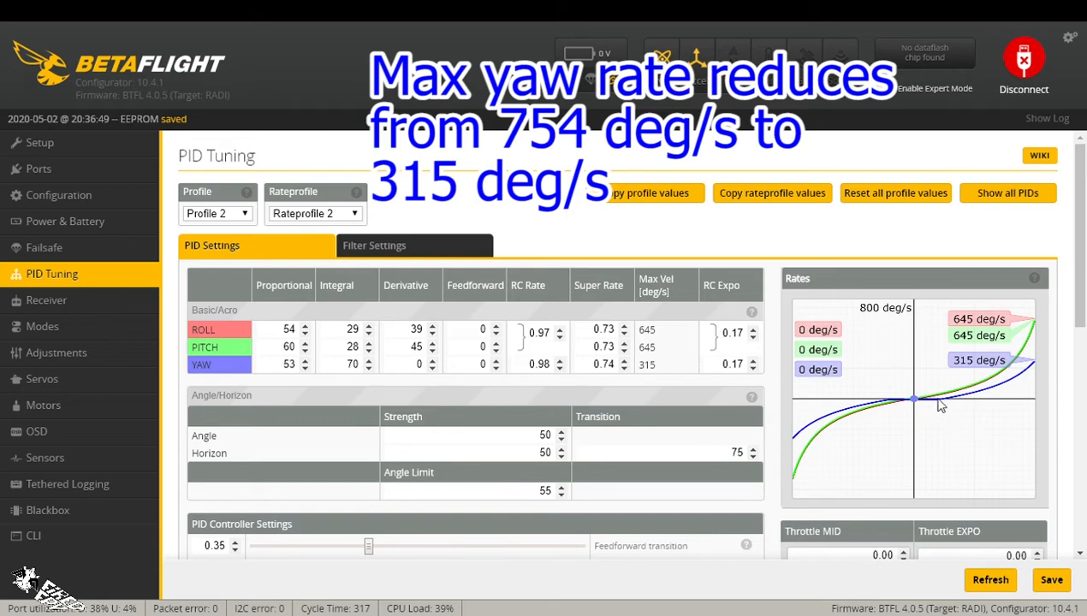
mouse_move(911, 416)
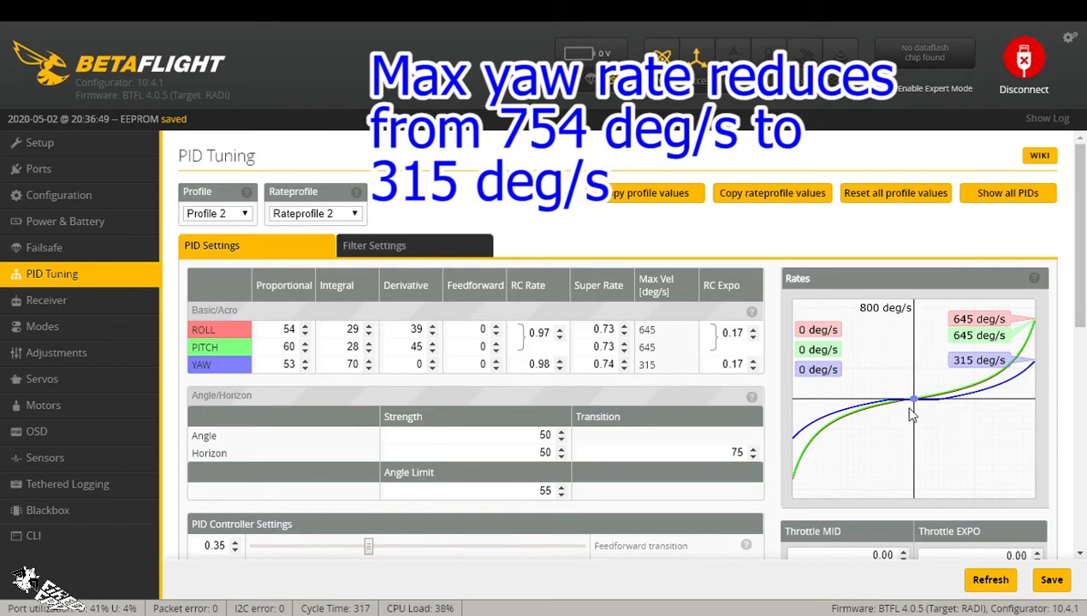
mouse_move(904, 417)
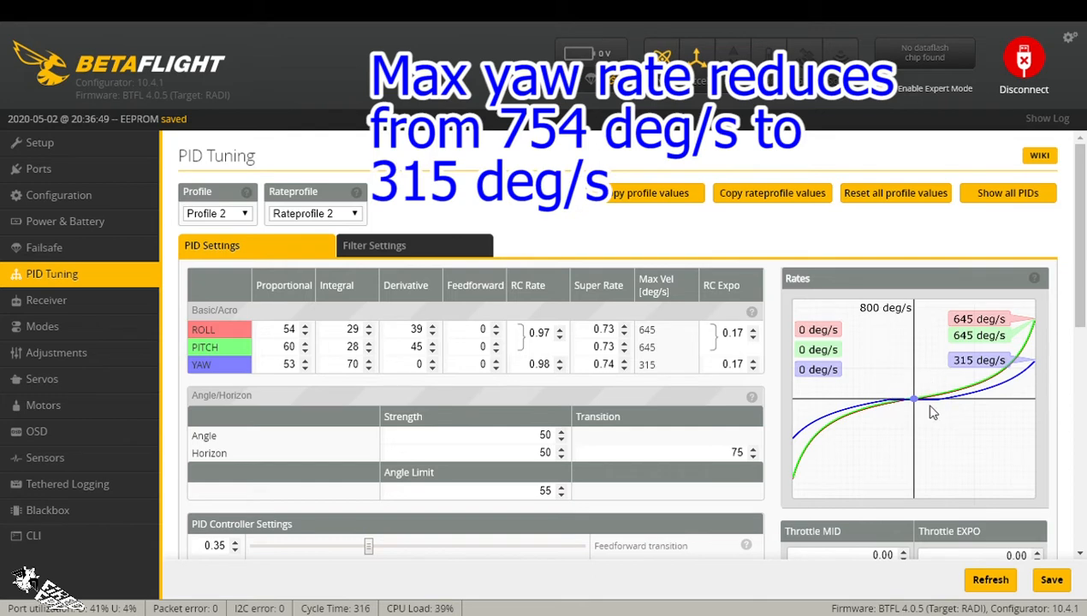
mouse_move(899, 411)
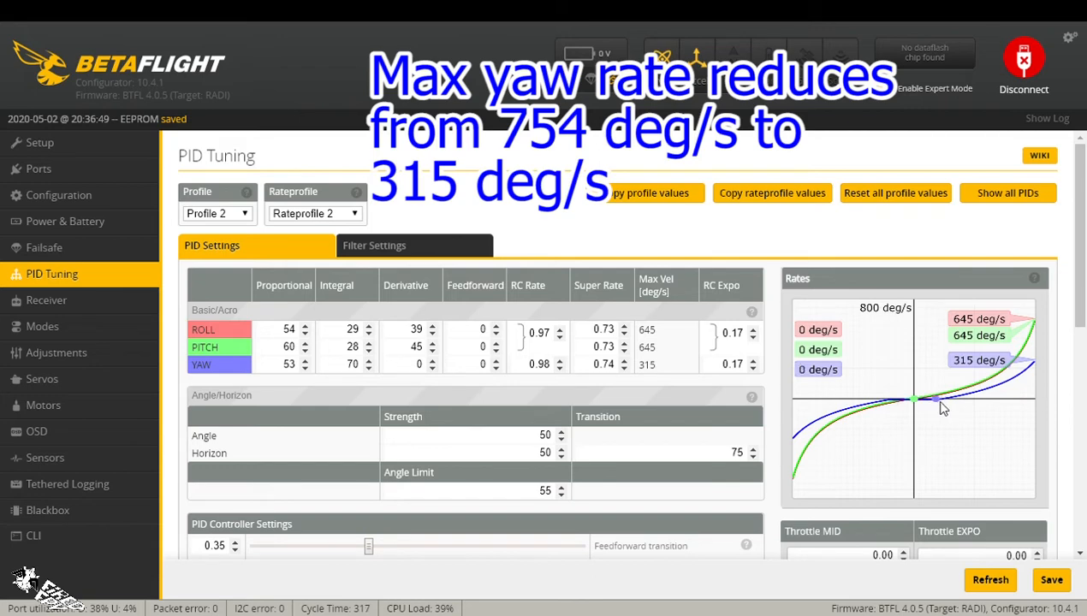
mouse_move(934, 403)
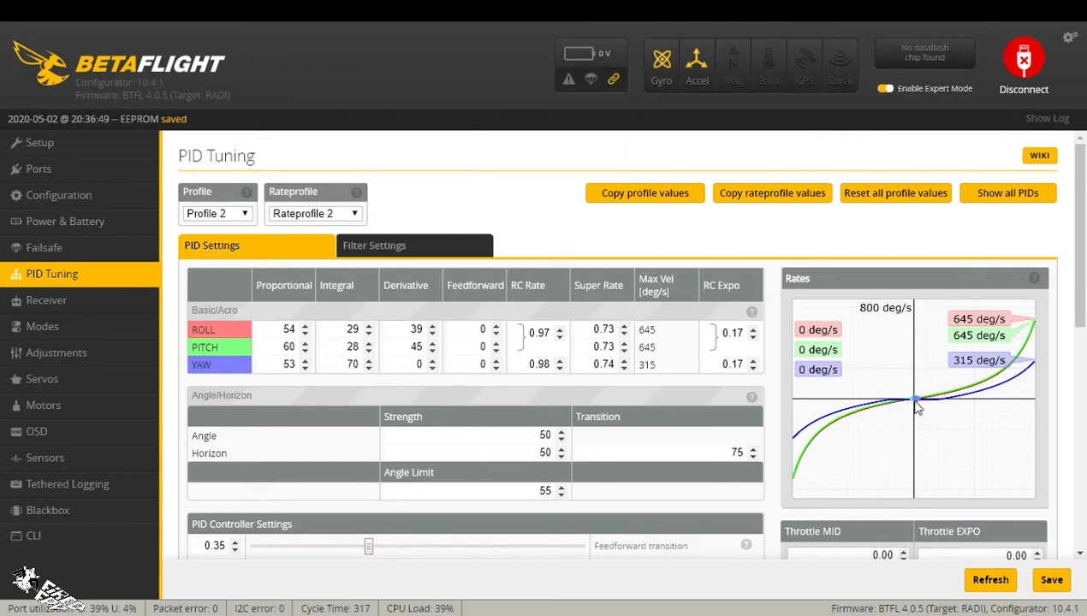
mouse_move(923, 410)
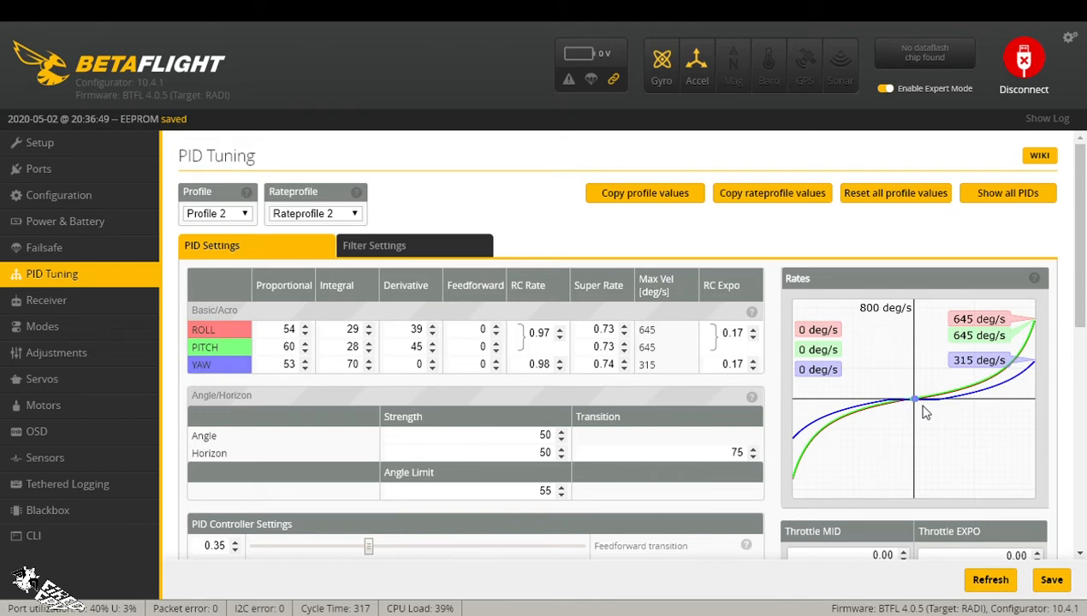
mouse_move(907, 390)
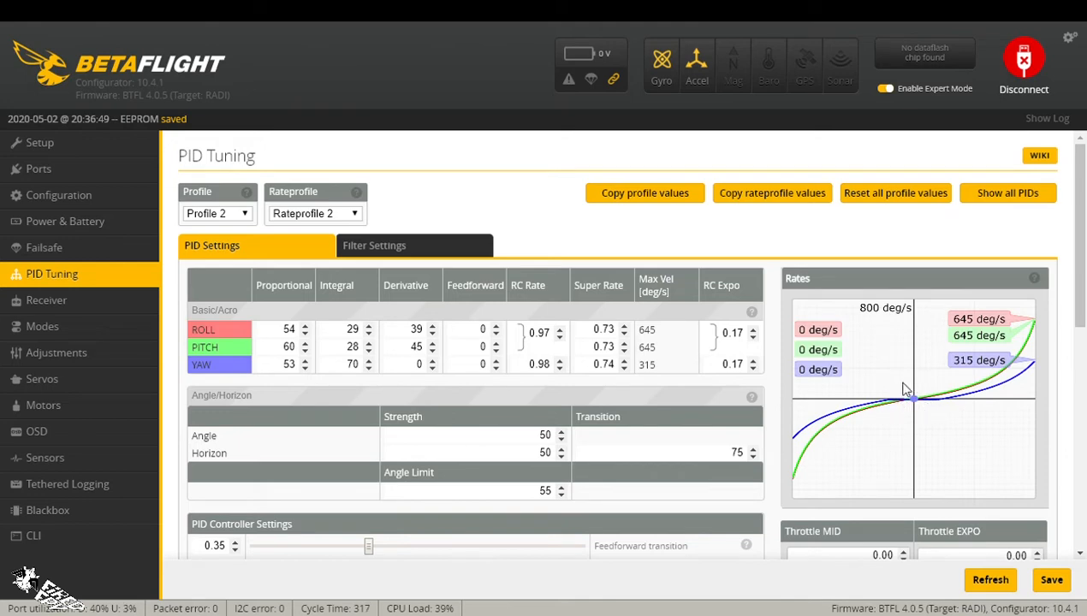
mouse_move(807, 400)
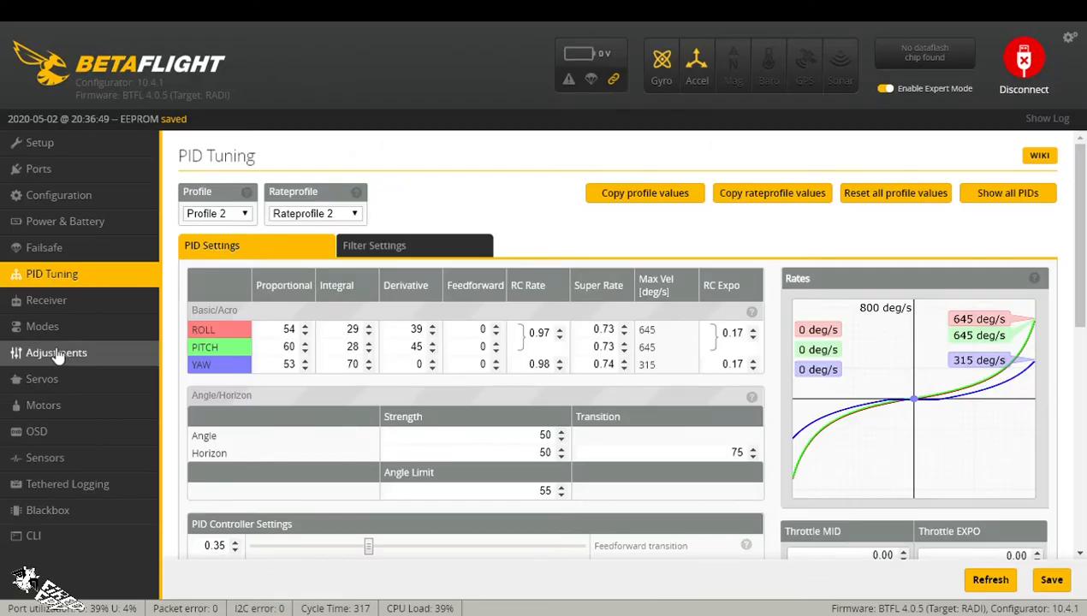
click(46, 300)
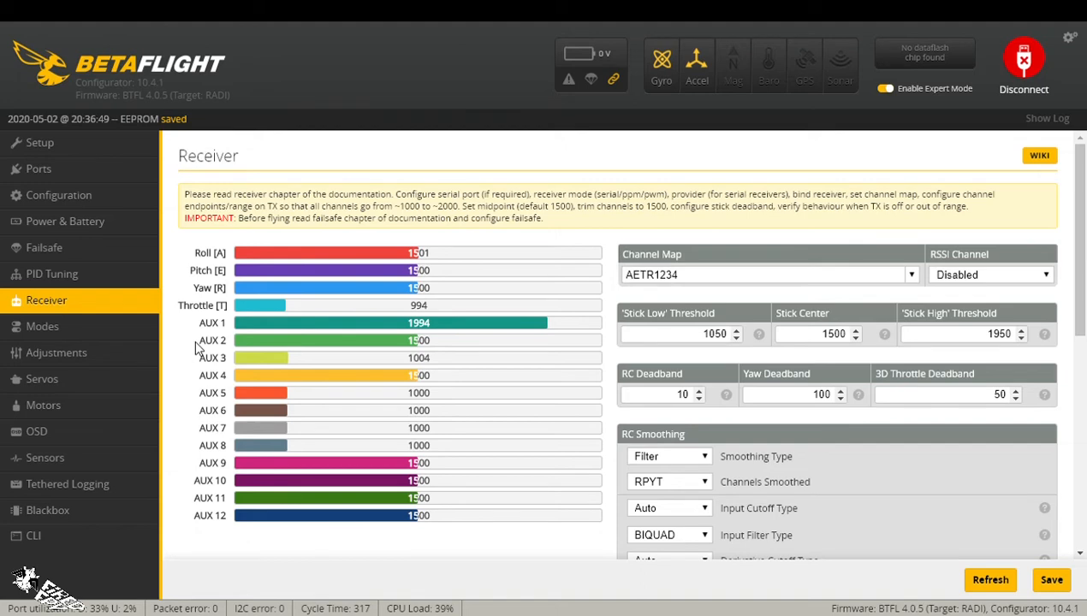
mouse_move(1075, 248)
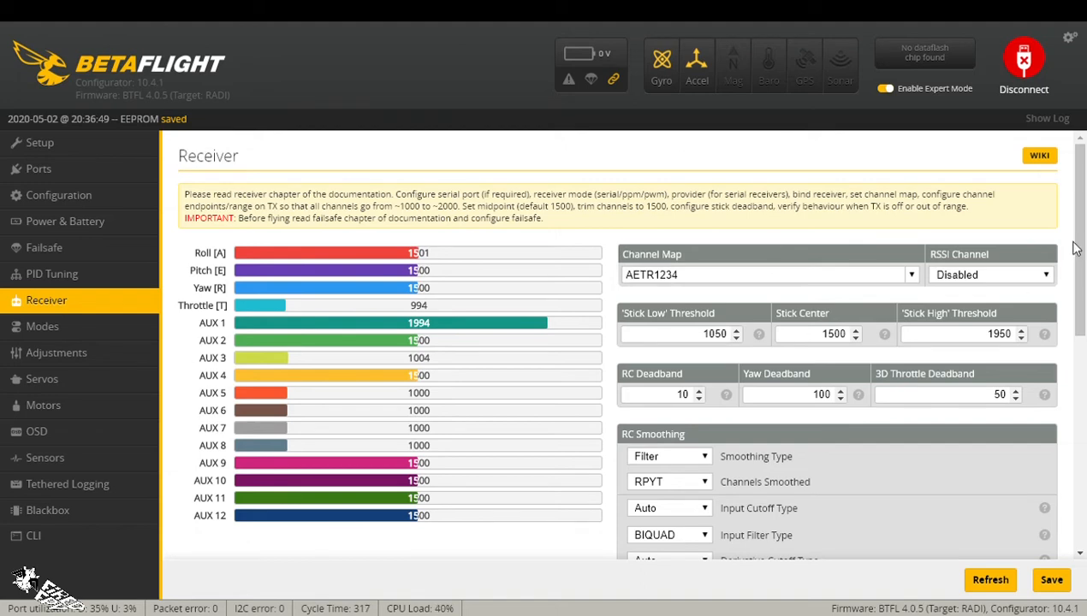
scroll(down, 3)
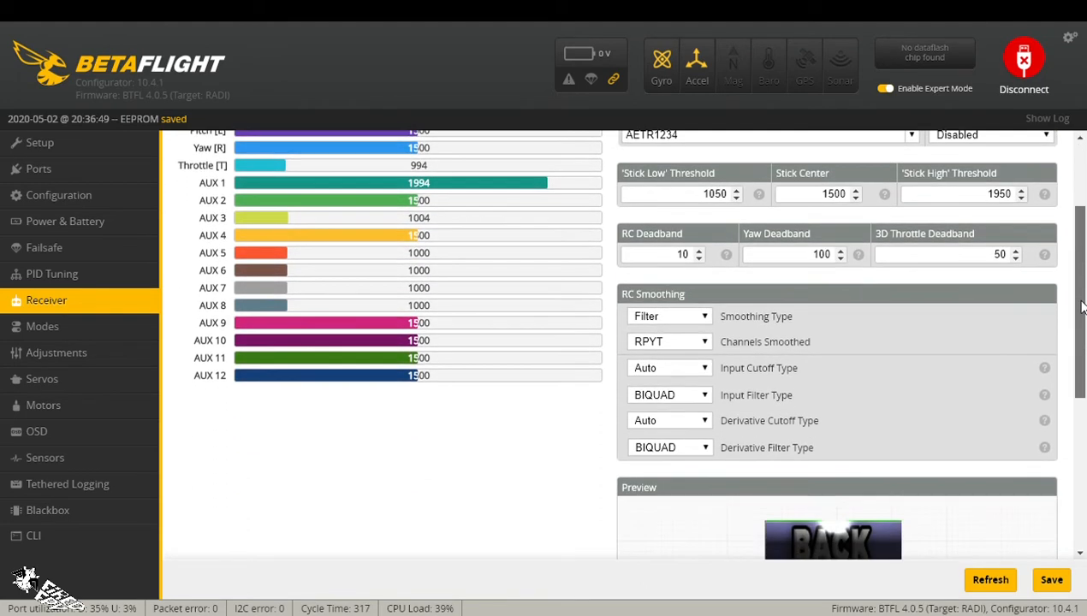
scroll(down, 3)
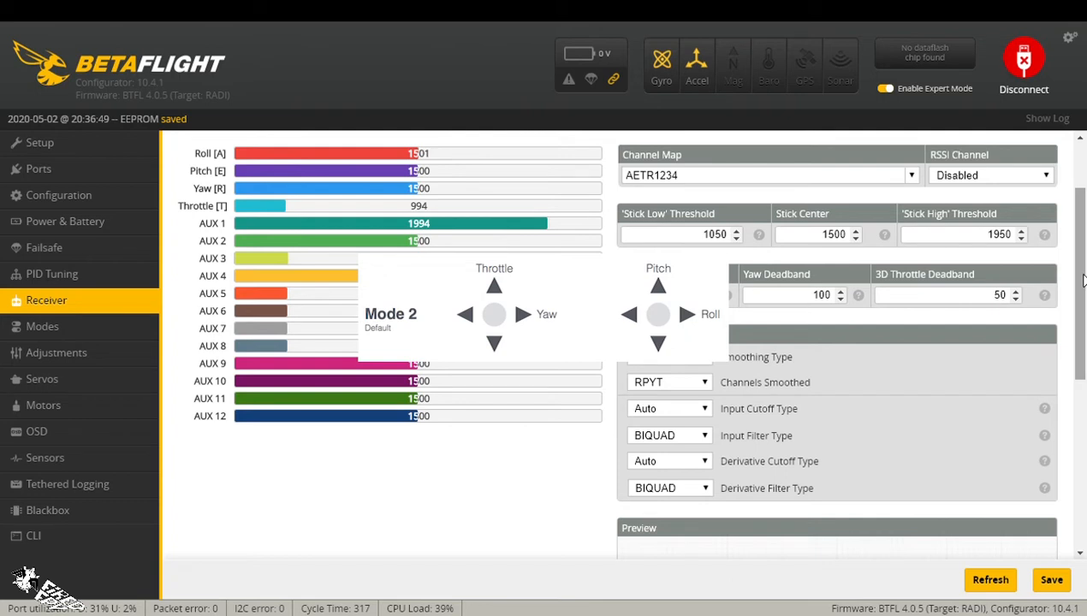
mouse_move(675, 250)
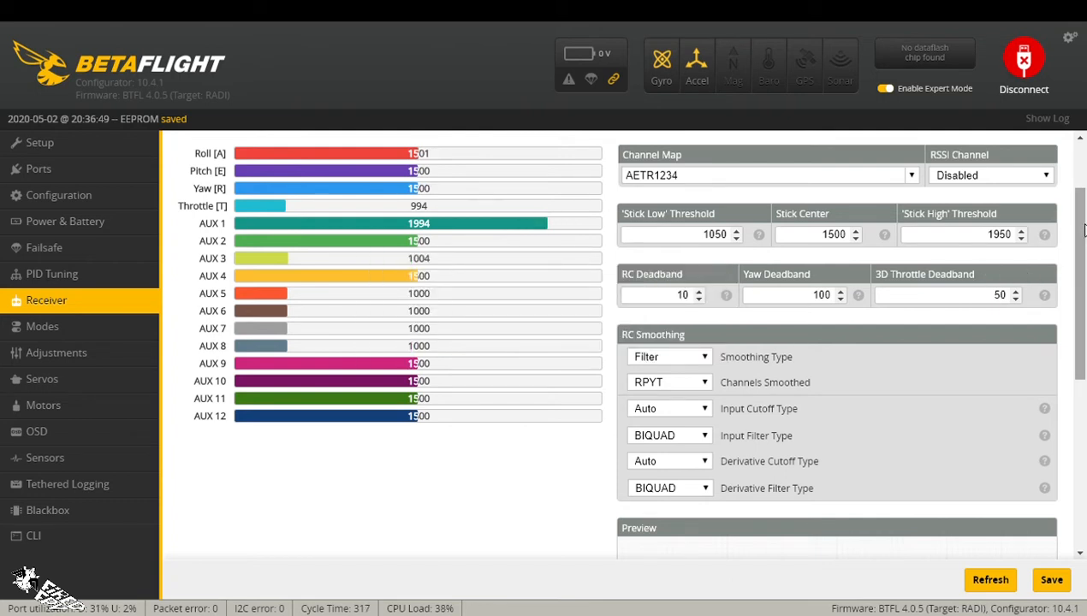
scroll(down, 3)
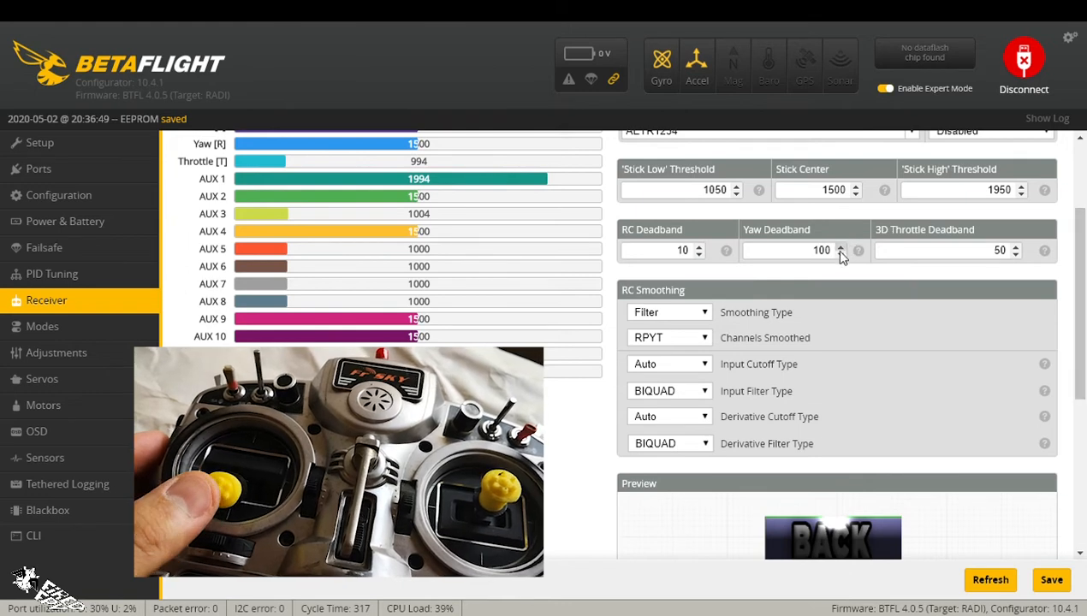
- Edit Yaw Deadband down to 0 while moving the yaw stick against the 3D preview
click(839, 253)
text(0)
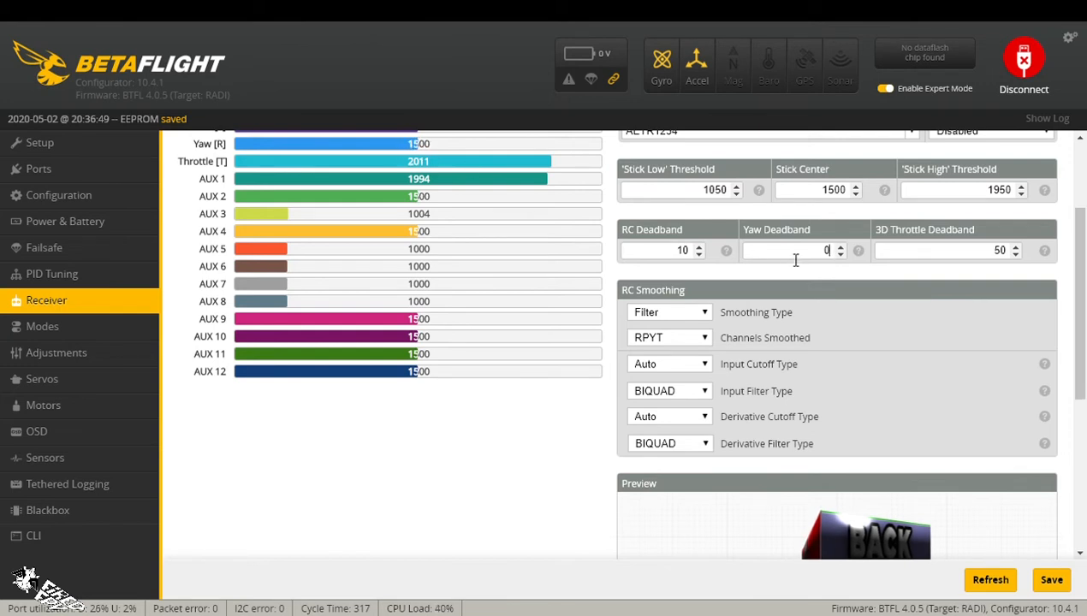
mouse_move(788, 520)
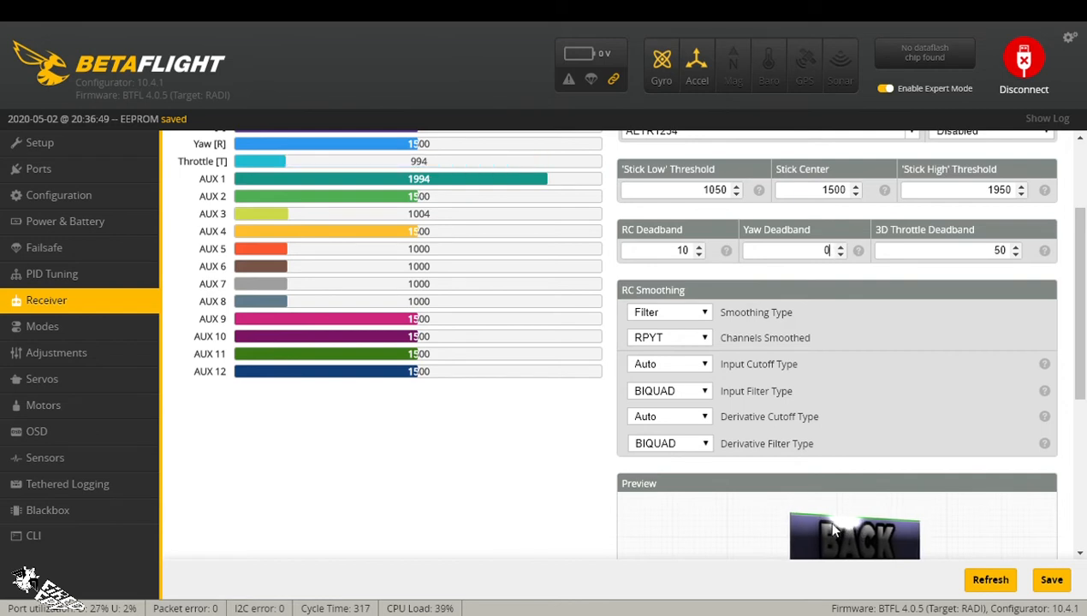
mouse_move(847, 496)
text(50)
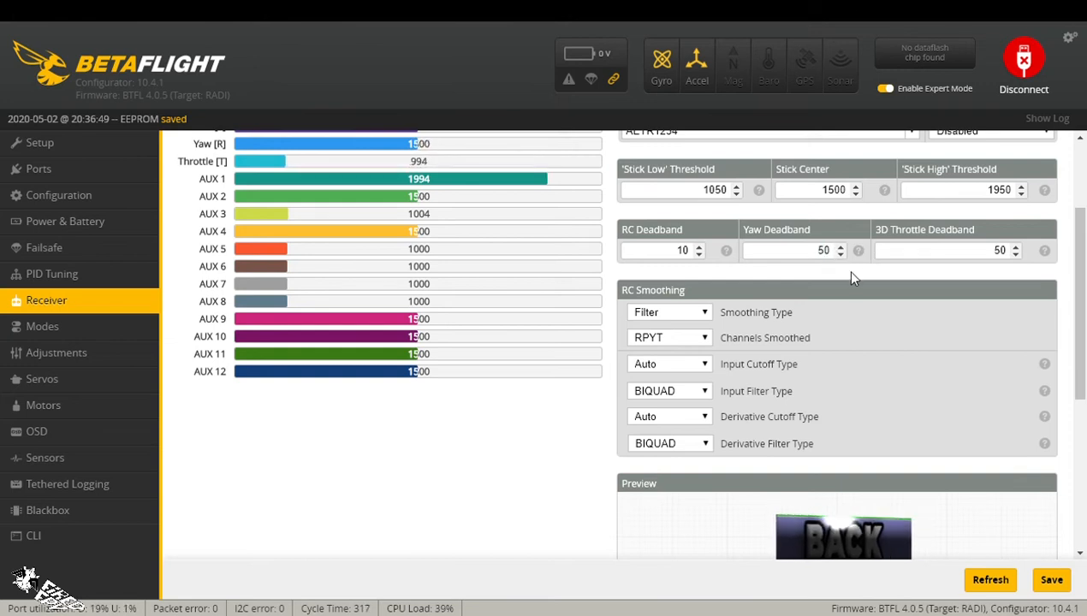
- Apply Yaw Deadband 50 and watch the quad preview's response
click(791, 250)
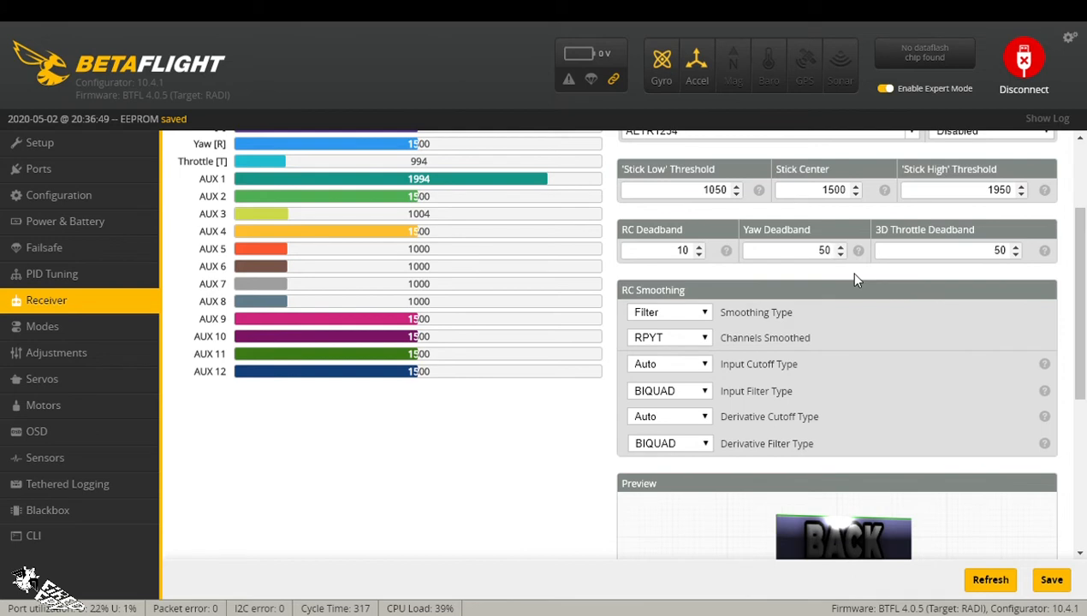
mouse_move(821, 324)
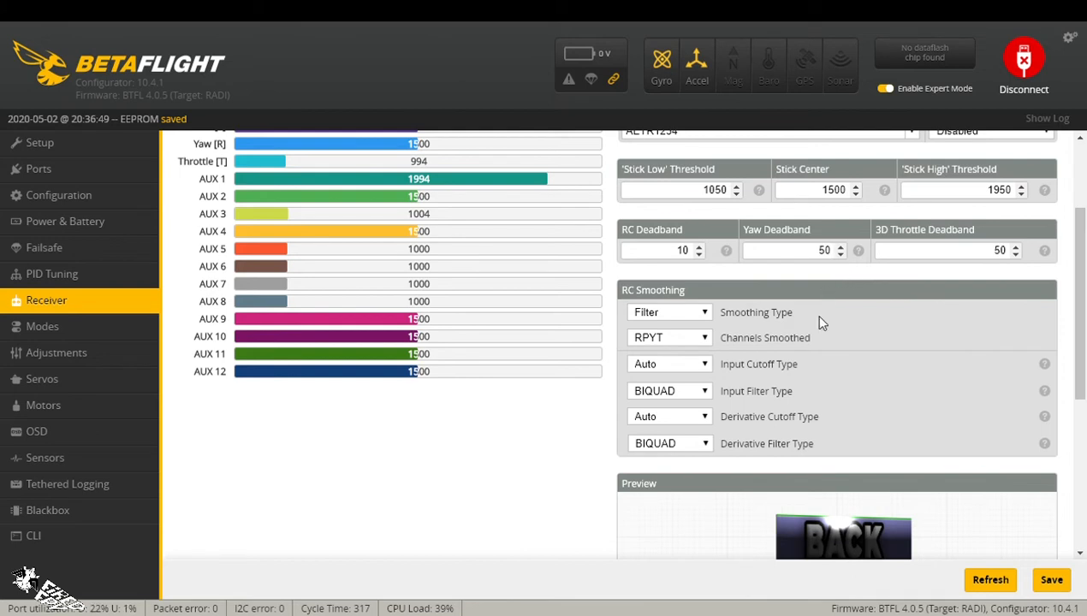
mouse_move(819, 288)
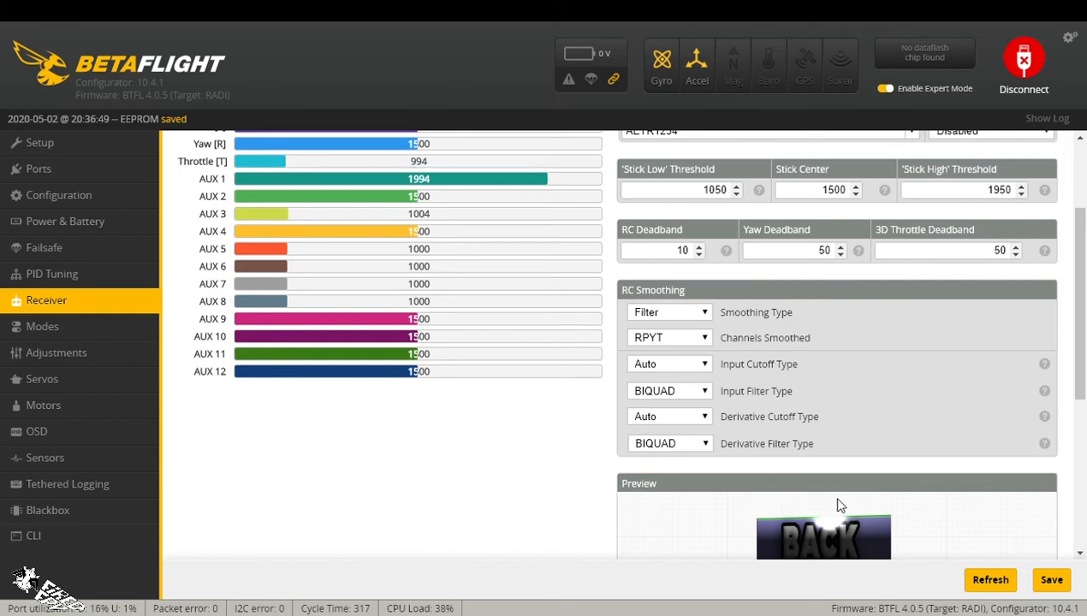
mouse_move(835, 510)
text(32)
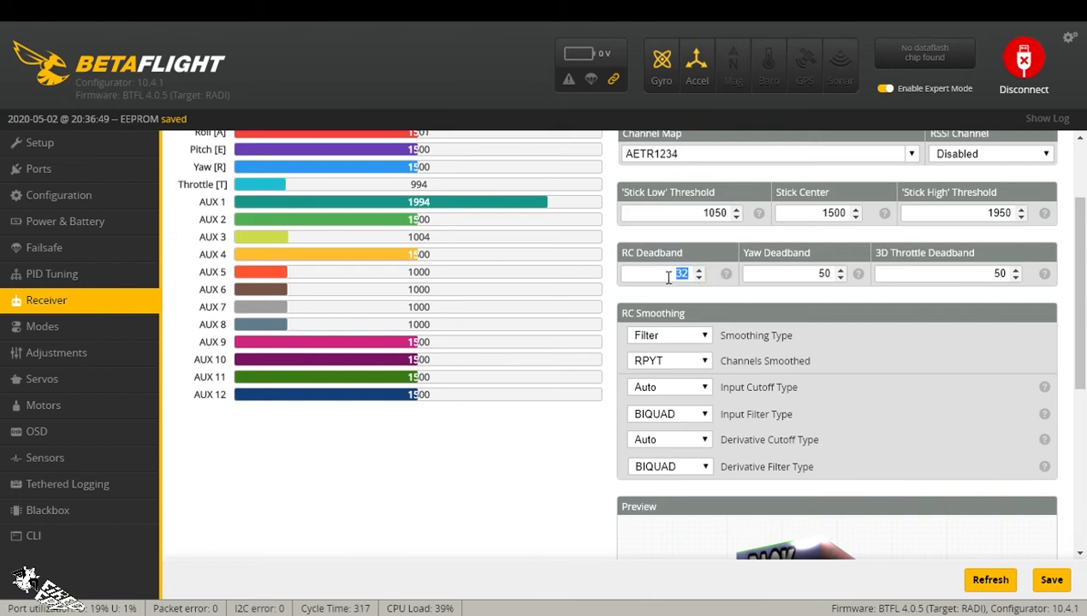
mouse_move(829, 291)
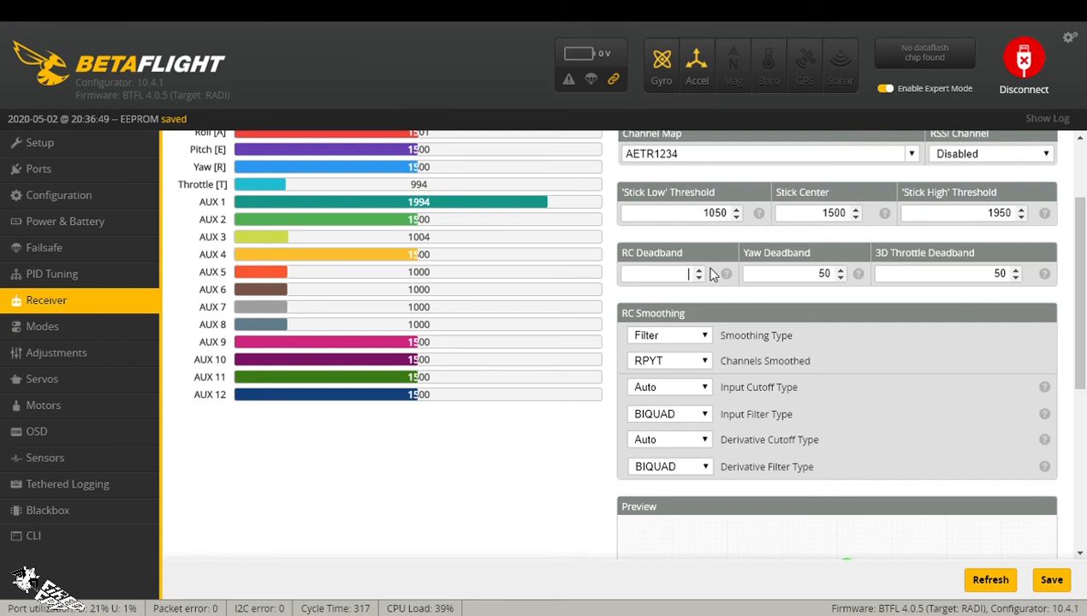
- Set RC Deadband to 10 and Yaw Deadband to 18
text(10)
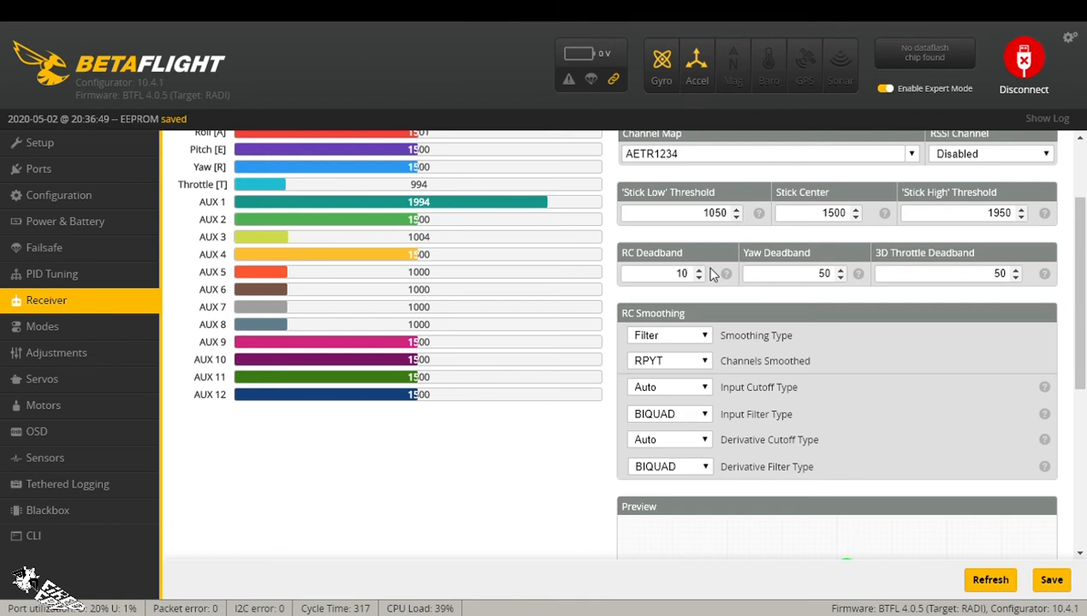
click(676, 274)
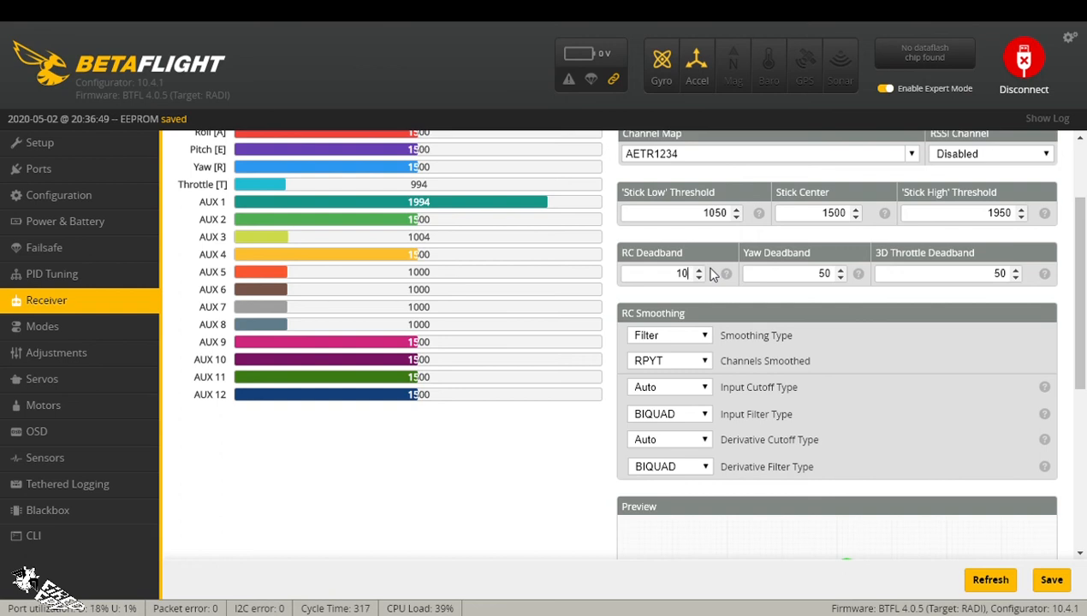
mouse_move(737, 297)
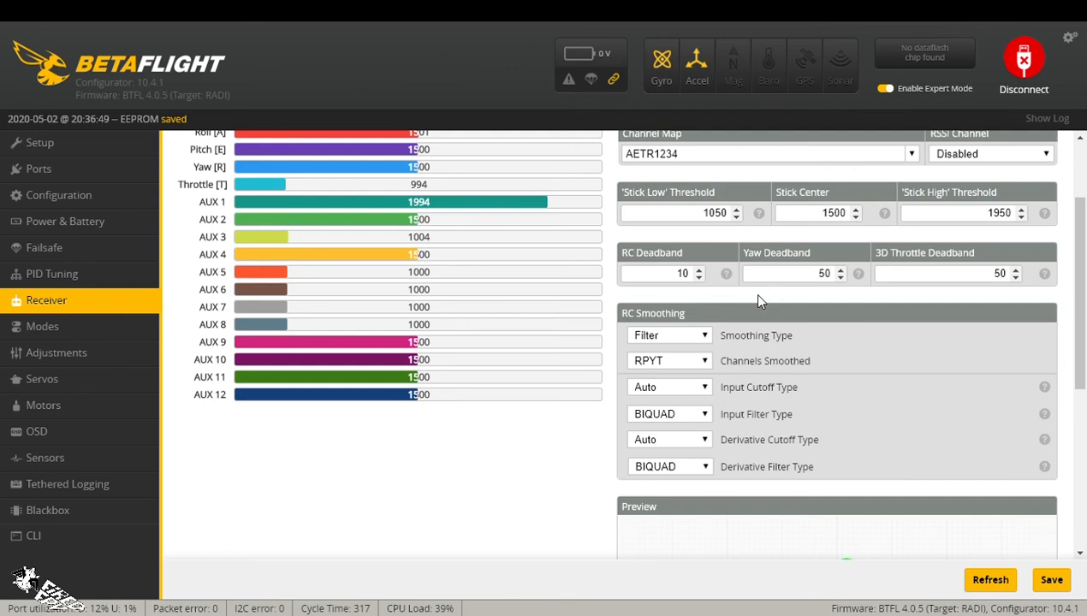
mouse_move(812, 284)
text(18)
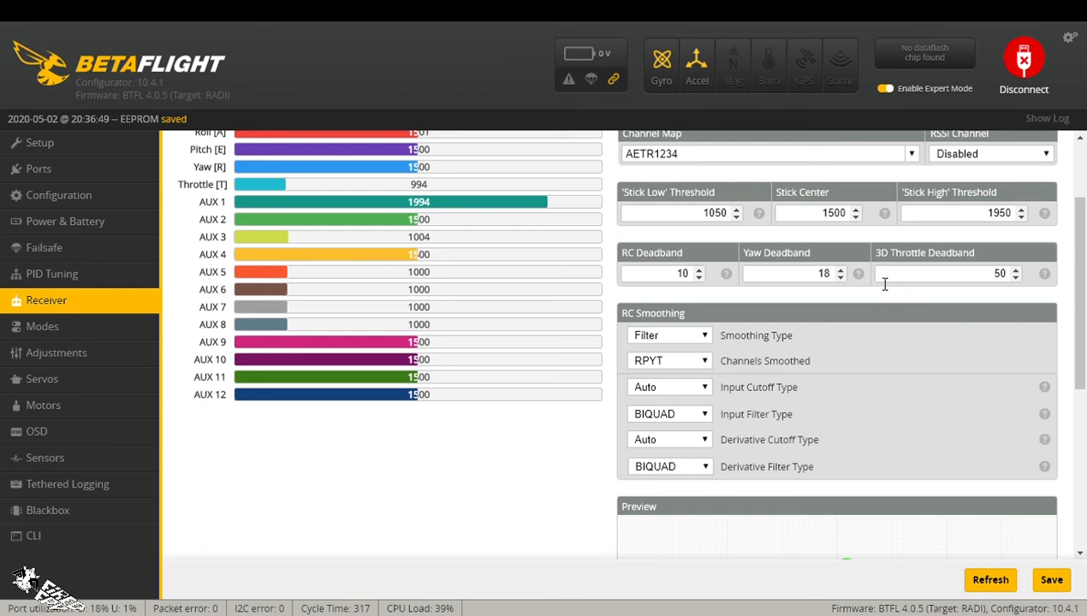
mouse_move(859, 301)
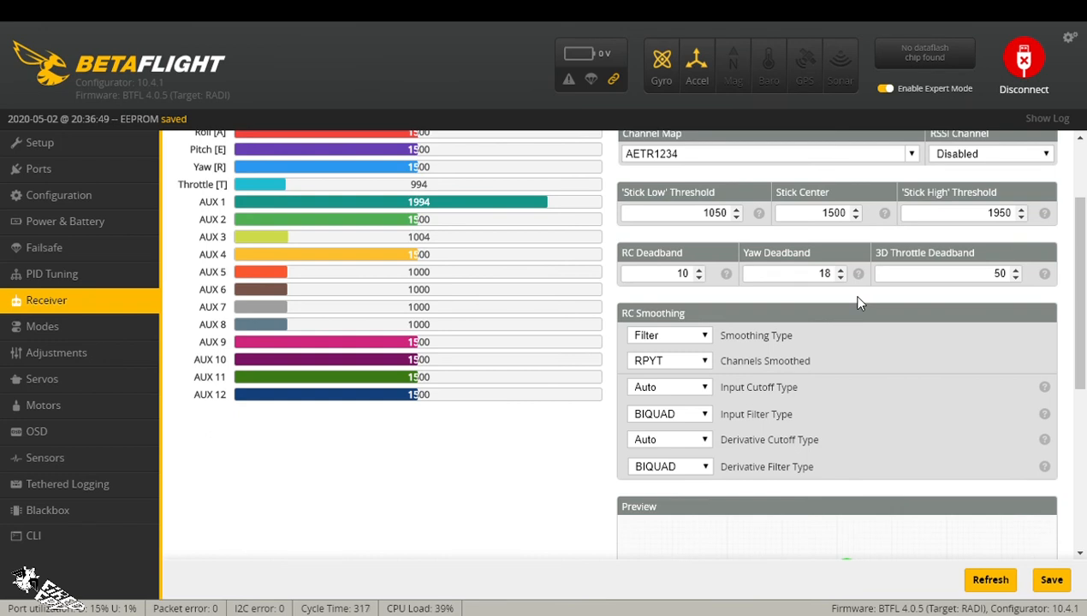
mouse_move(715, 287)
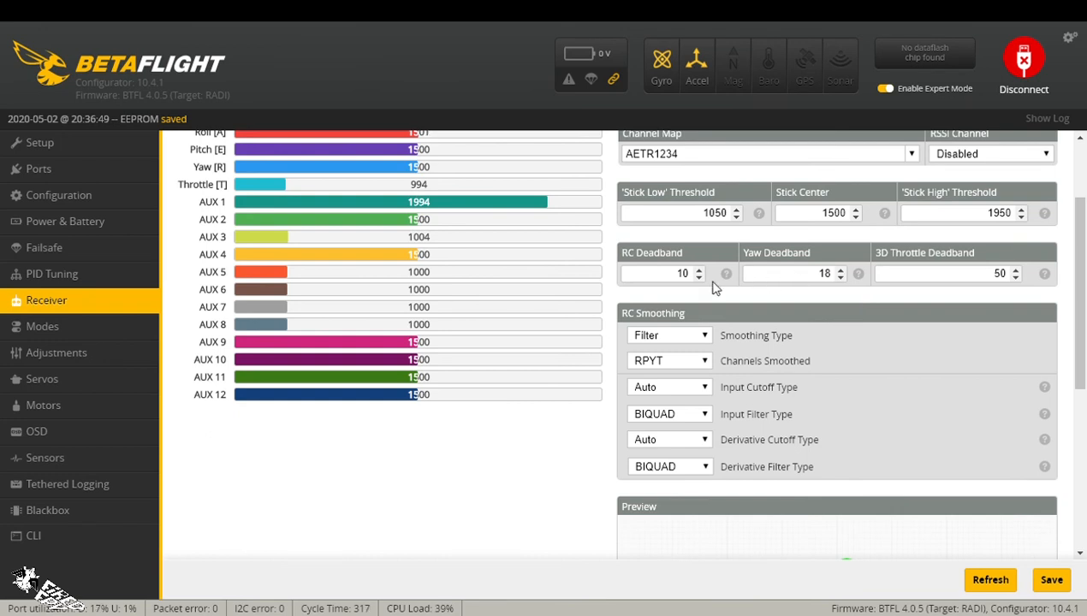
click(676, 274)
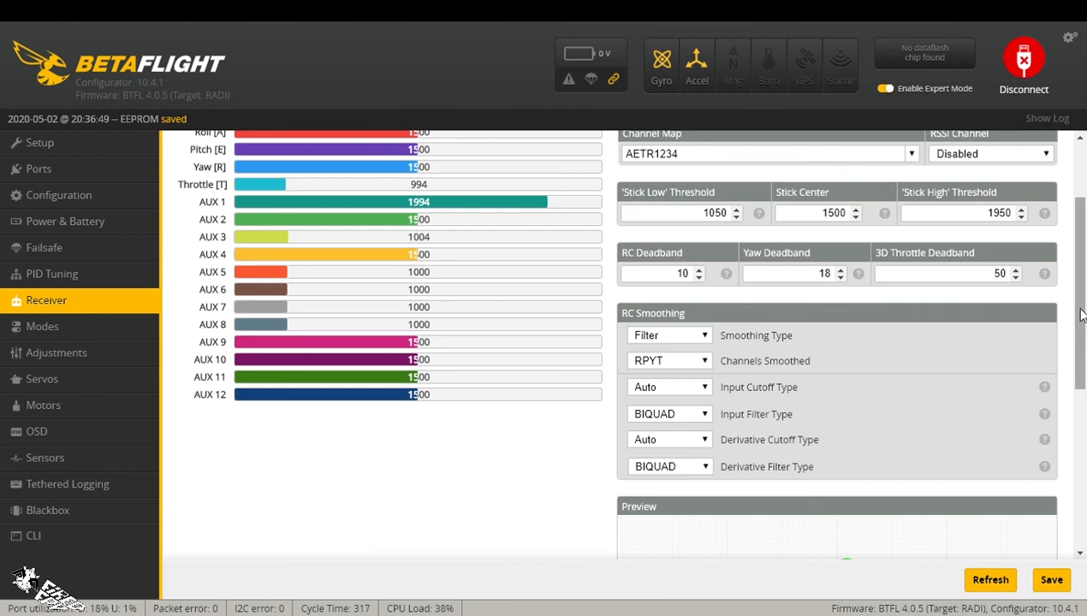
scroll(down, 3)
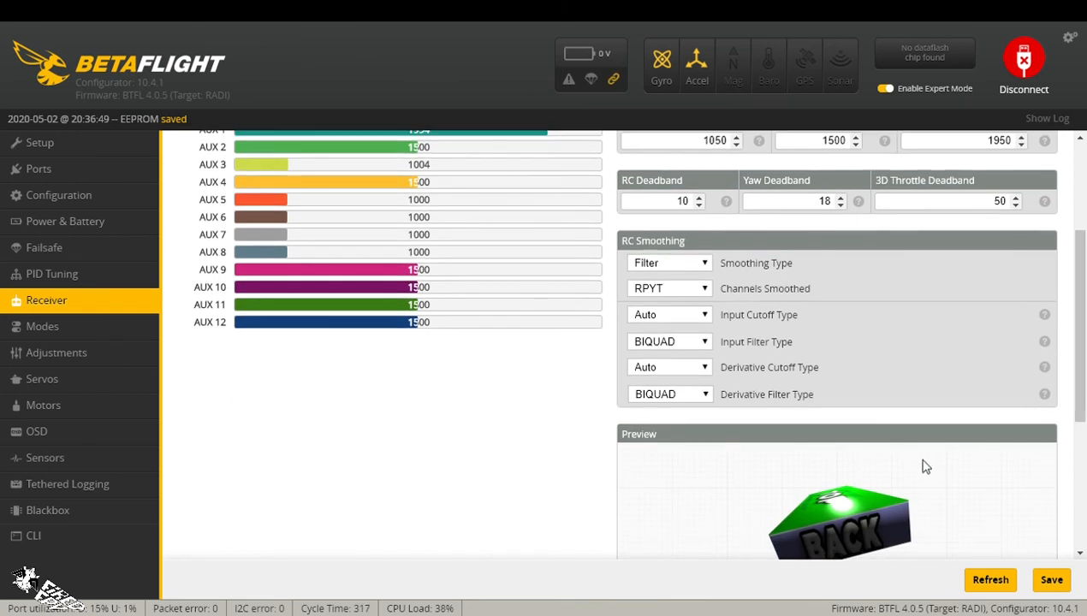
mouse_move(940, 445)
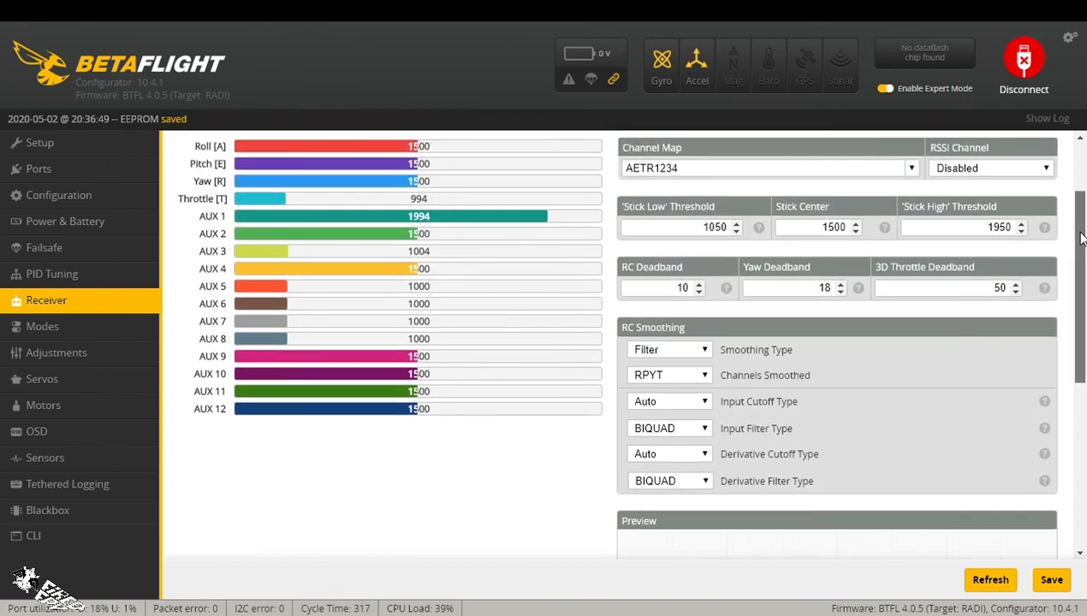
scroll(down, 3)
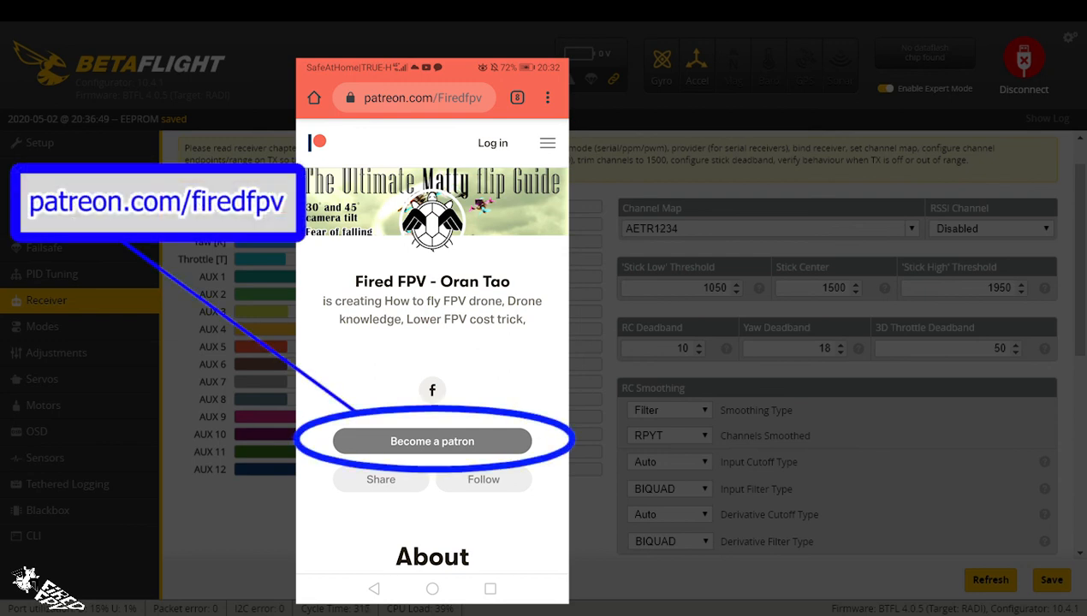
mouse_move(753, 224)
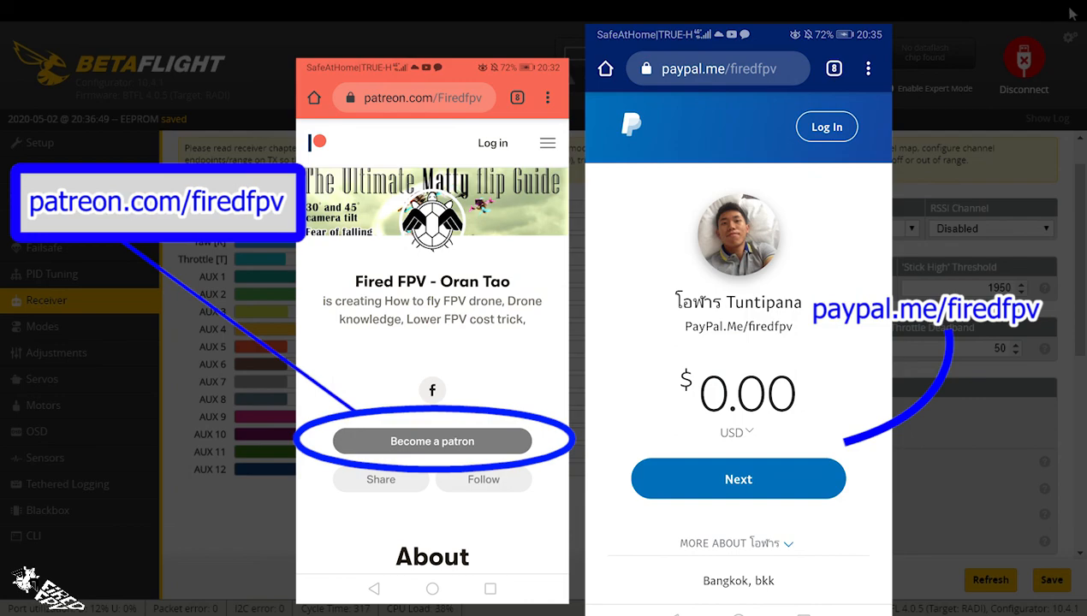
mouse_move(984, 166)
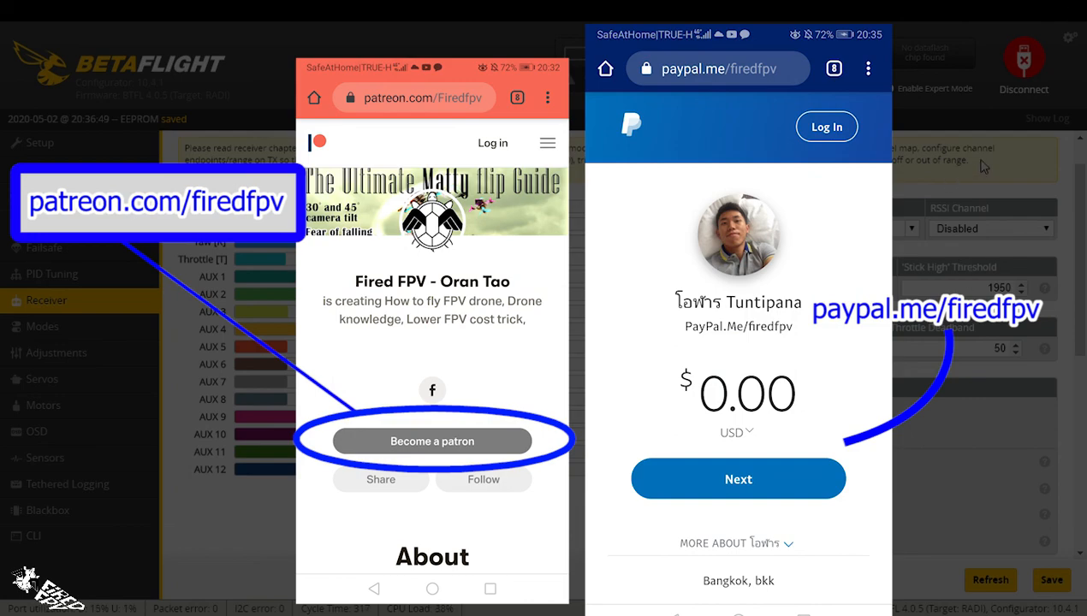